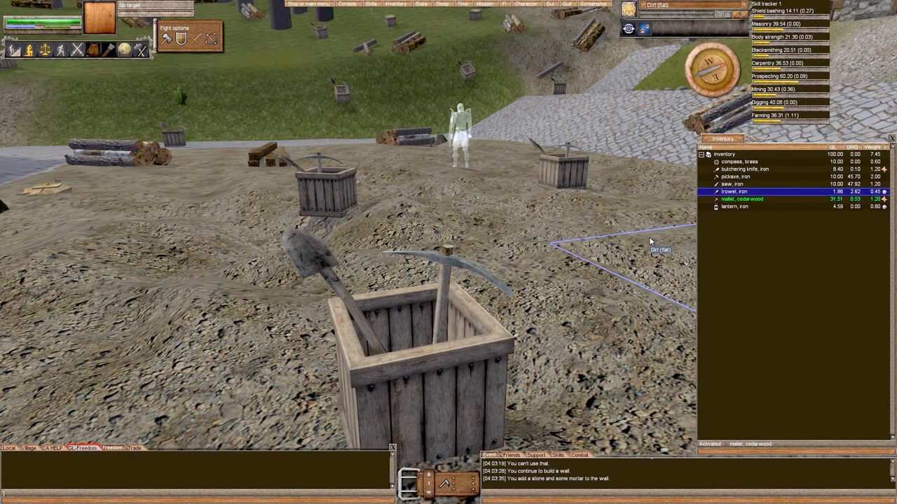
{"action": "mouse_move", "coordinate": [659, 271]}
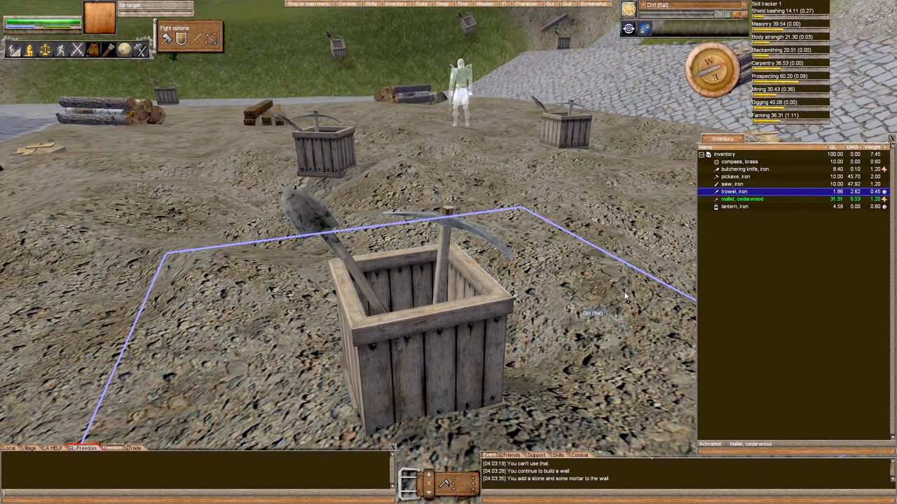
{"action": "mouse_move", "coordinate": [601, 289]}
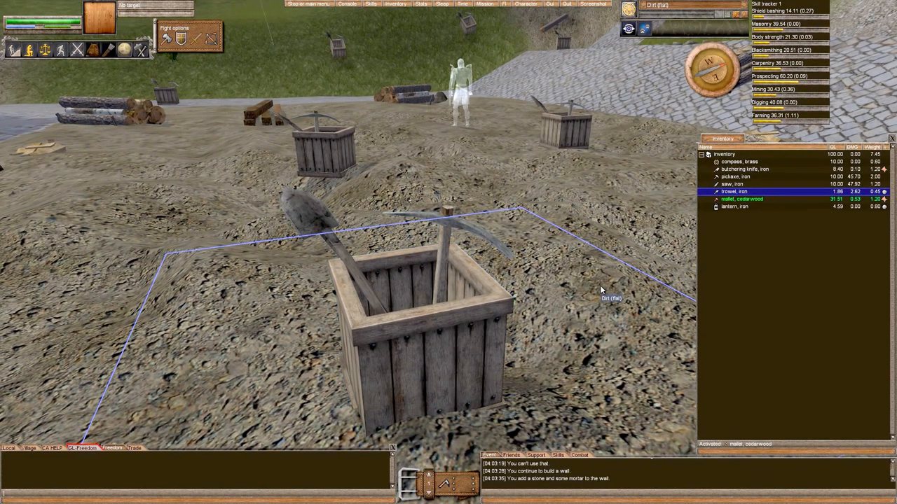
{"action": "mouse_move", "coordinate": [589, 333]}
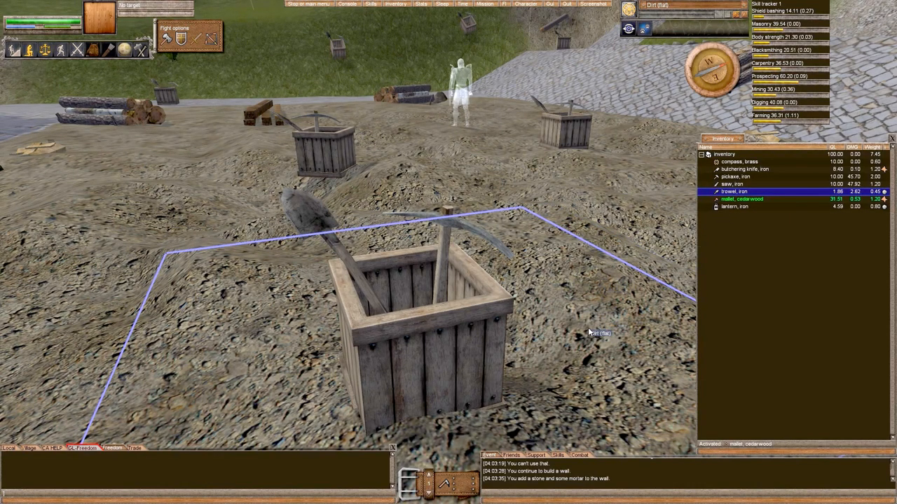
{"action": "mouse_move", "coordinate": [580, 261]}
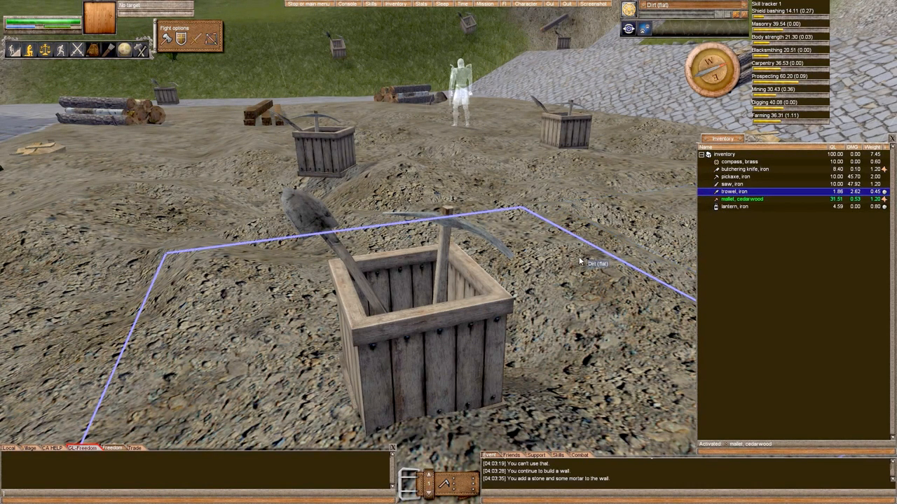
{"action": "mouse_move", "coordinate": [310, 386]}
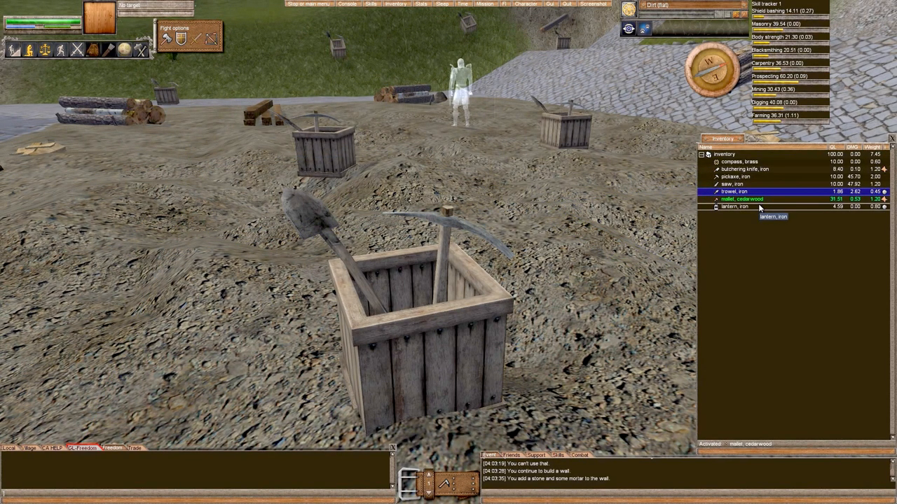
{"action": "mouse_move", "coordinate": [550, 338]}
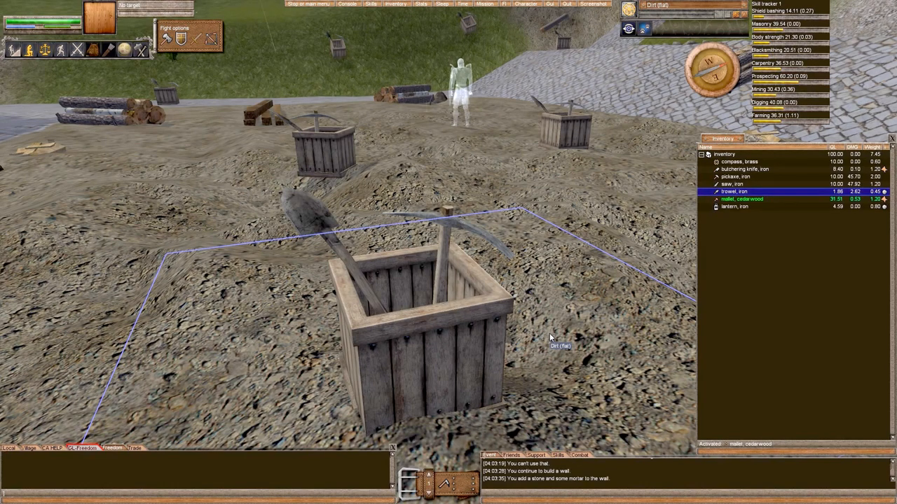
{"action": "mouse_move", "coordinate": [588, 314]}
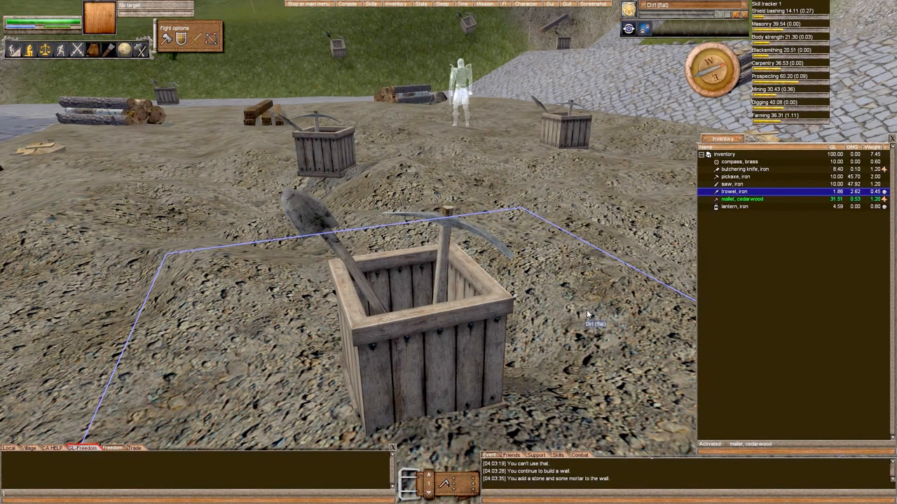
{"action": "mouse_move", "coordinate": [697, 240]}
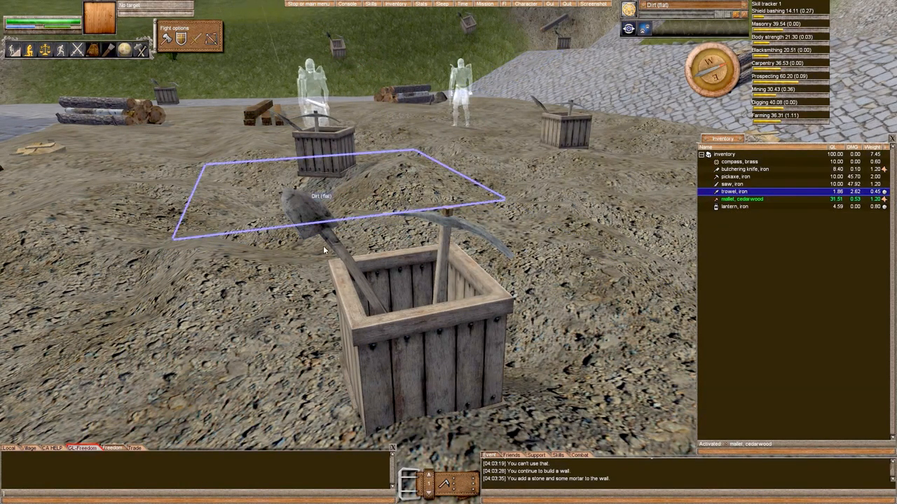
Bring up the planned wooden wall structure's actions to reveal Destroy structure.
{"action": "right_click", "coordinate": [322, 250]}
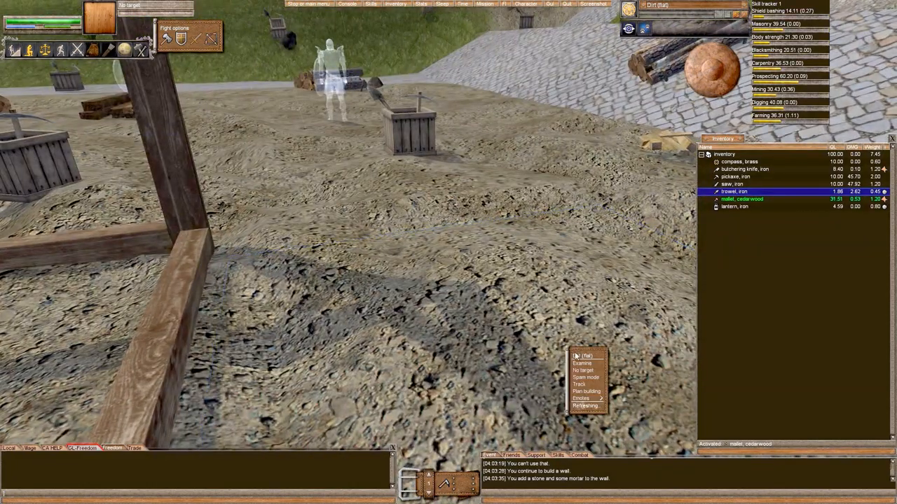
{"action": "left_click", "coordinate": [587, 391]}
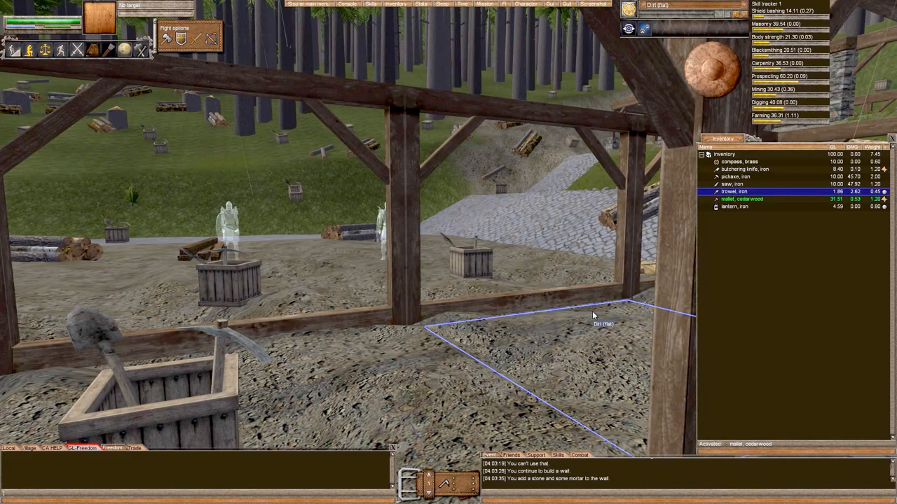
{"action": "mouse_move", "coordinate": [571, 315]}
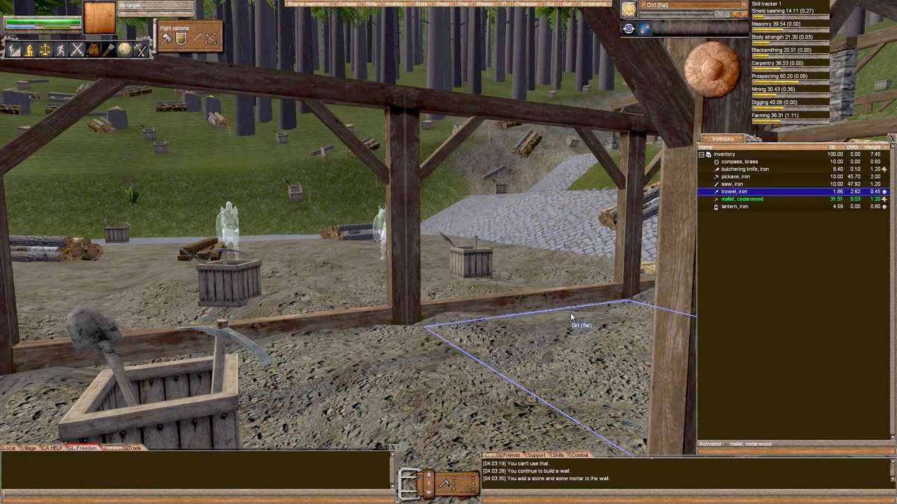
{"action": "mouse_move", "coordinate": [376, 405]}
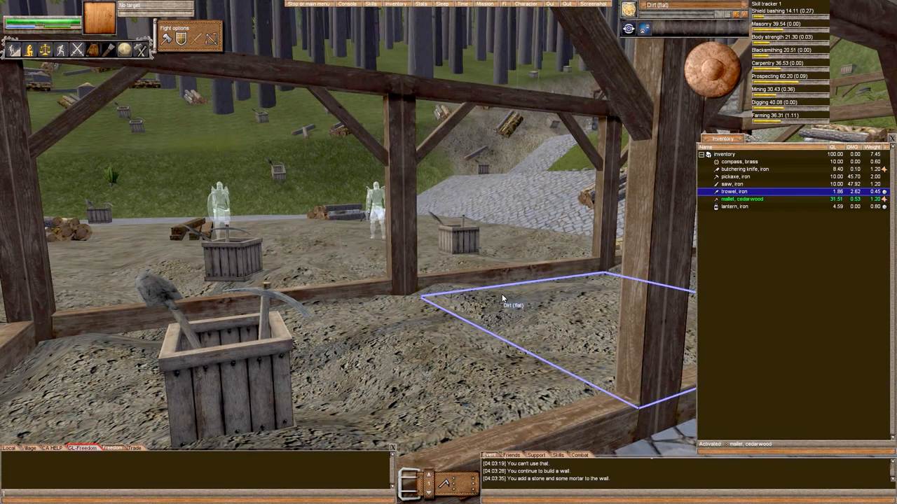
{"action": "mouse_move", "coordinate": [447, 279]}
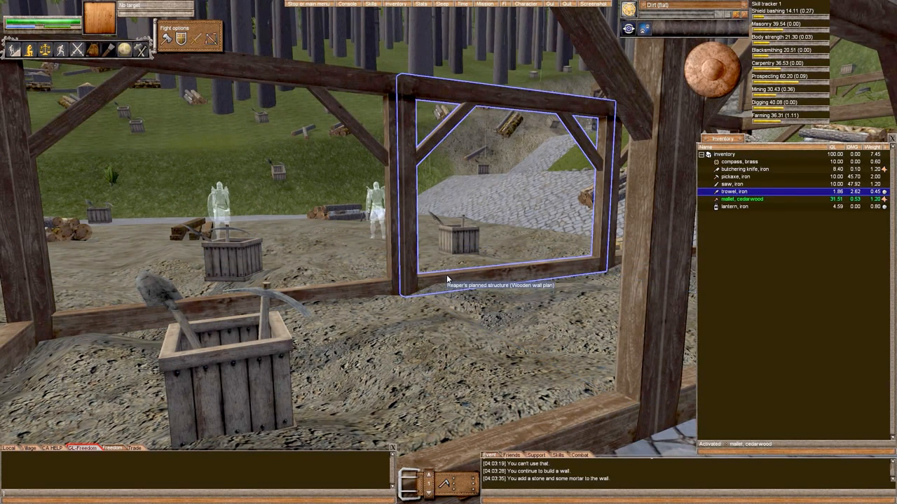
{"action": "mouse_move", "coordinate": [452, 330]}
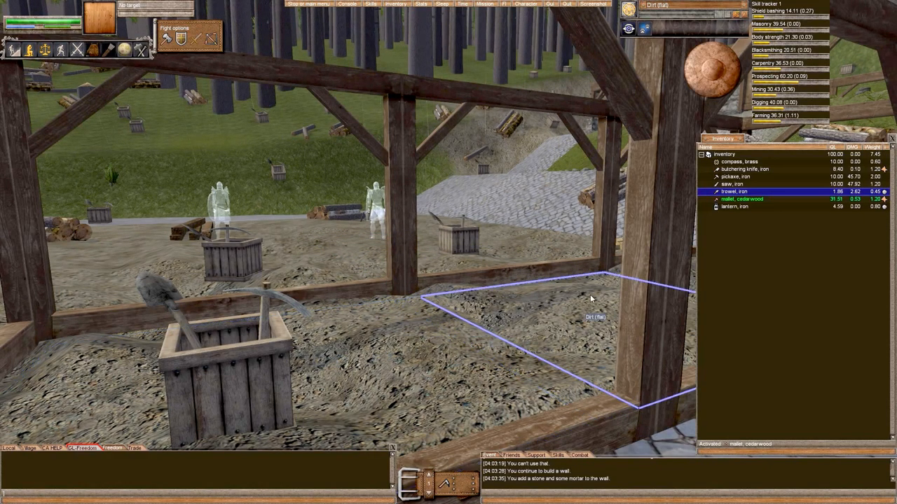
{"action": "mouse_move", "coordinate": [319, 331]}
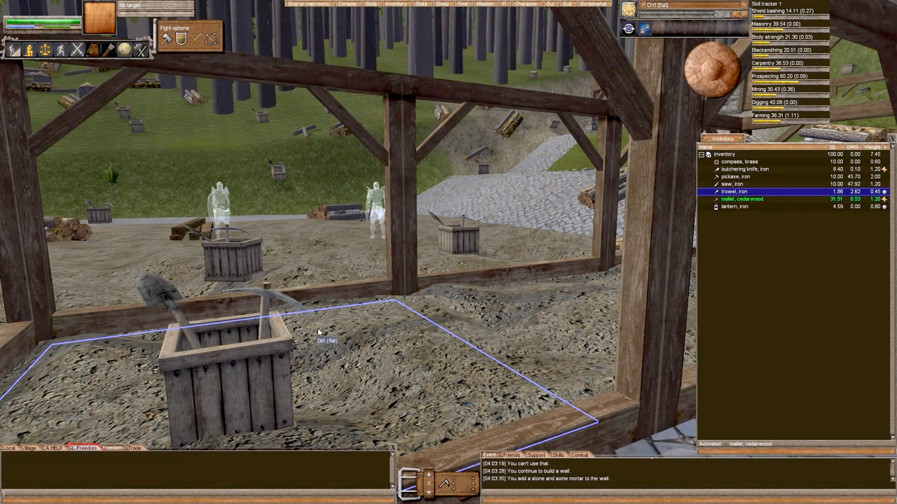
{"action": "mouse_move", "coordinate": [478, 338]}
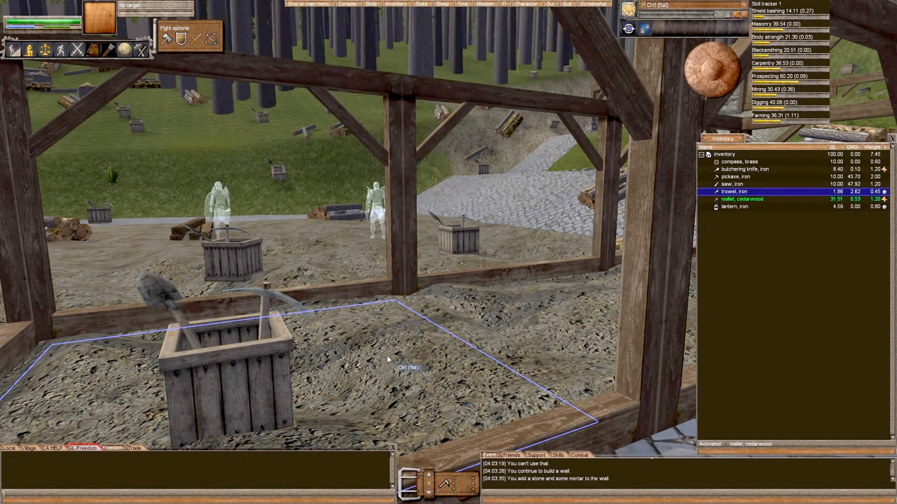
{"action": "mouse_move", "coordinate": [413, 306]}
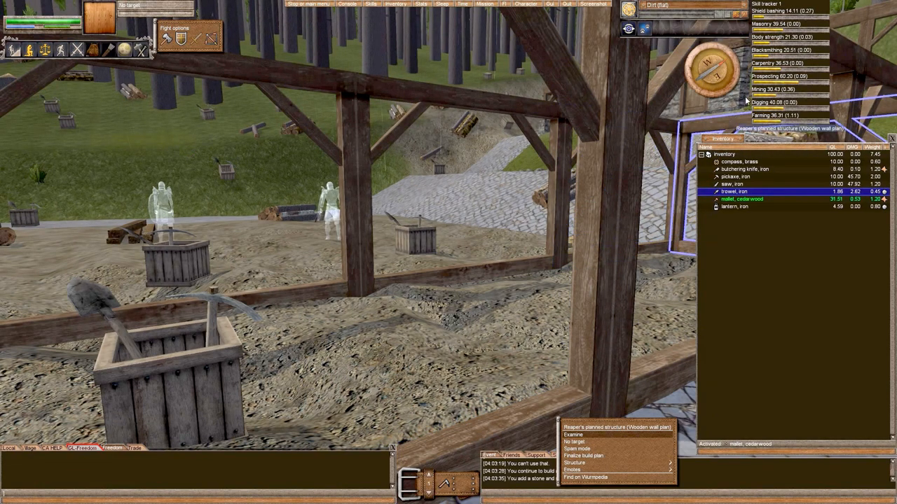
{"action": "mouse_move", "coordinate": [483, 357]}
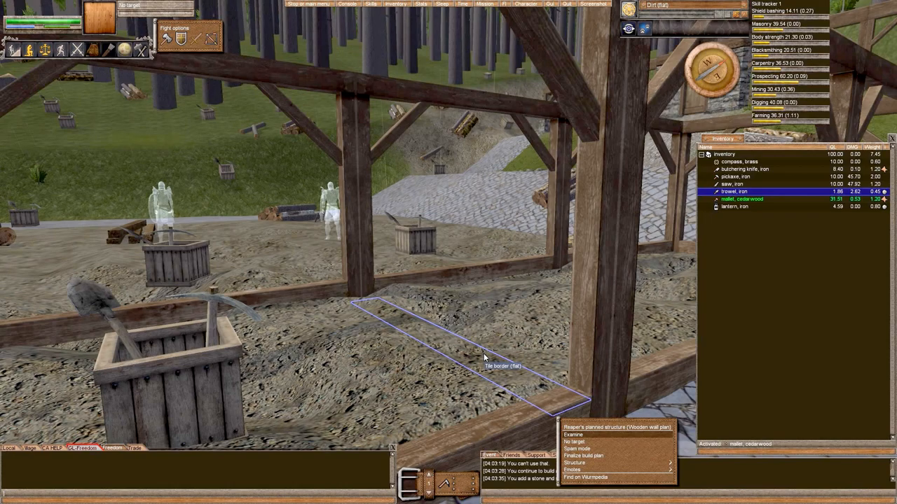
{"action": "mouse_move", "coordinate": [459, 371]}
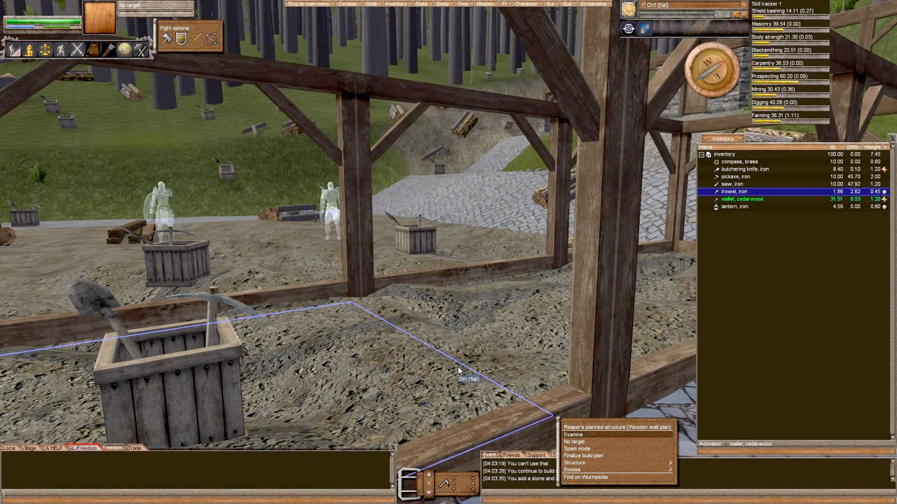
{"action": "mouse_move", "coordinate": [448, 409]}
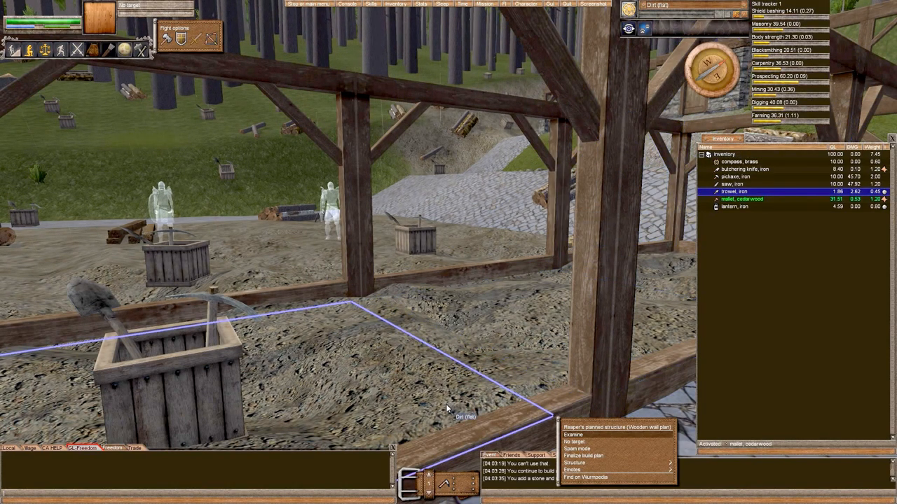
{"action": "mouse_move", "coordinate": [502, 394]}
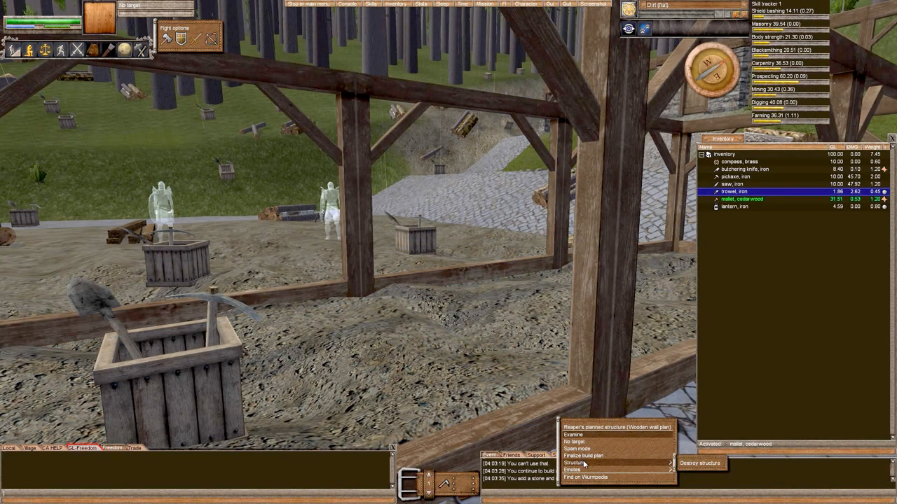
{"action": "mouse_move", "coordinate": [662, 465]}
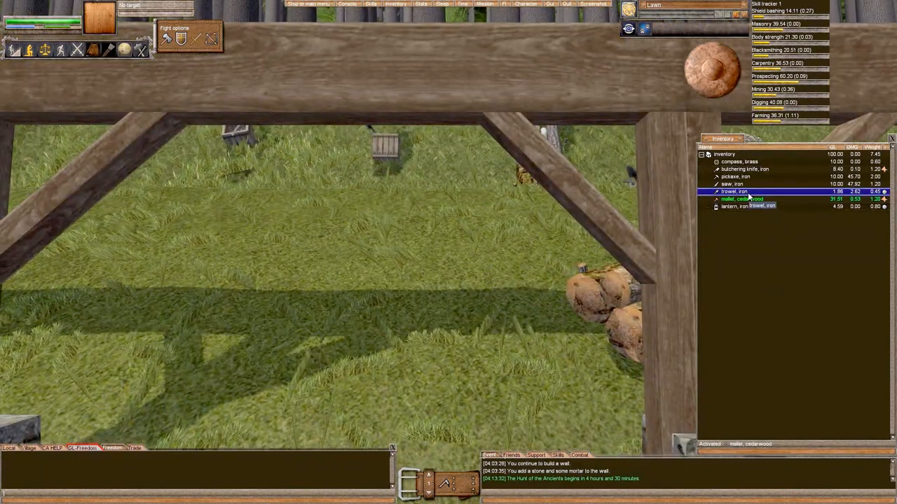
{"action": "mouse_move", "coordinate": [575, 115]}
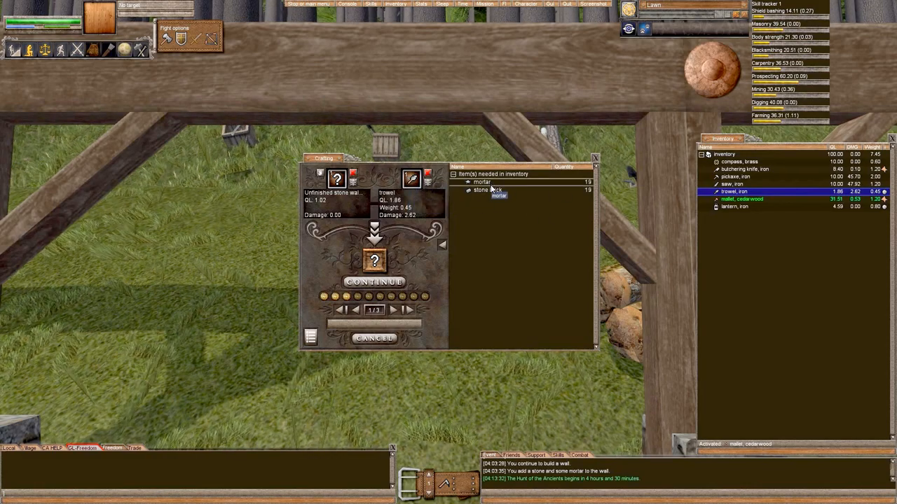
{"action": "mouse_move", "coordinate": [634, 238]}
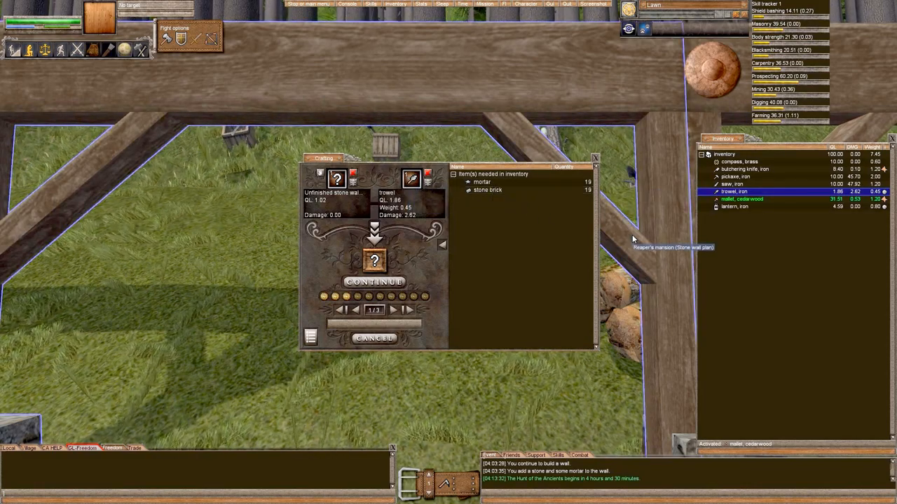
{"action": "mouse_move", "coordinate": [615, 80]}
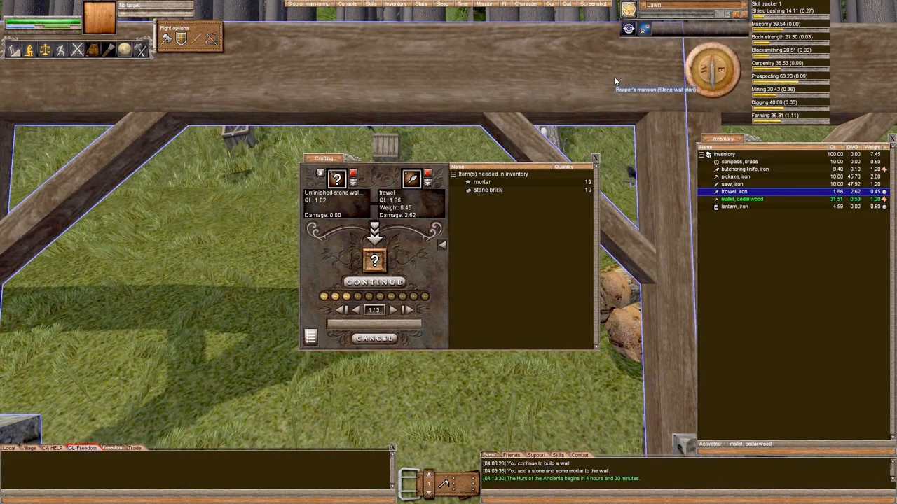
{"action": "mouse_move", "coordinate": [577, 82]}
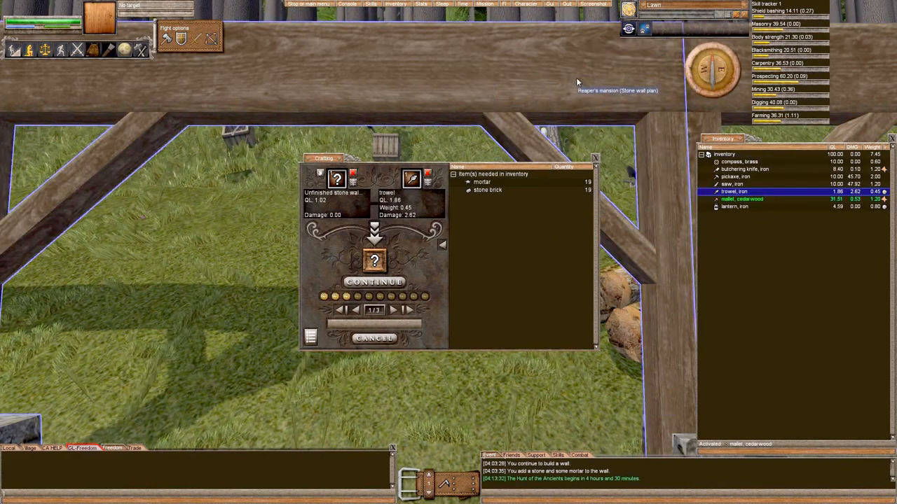
{"action": "mouse_move", "coordinate": [267, 265]}
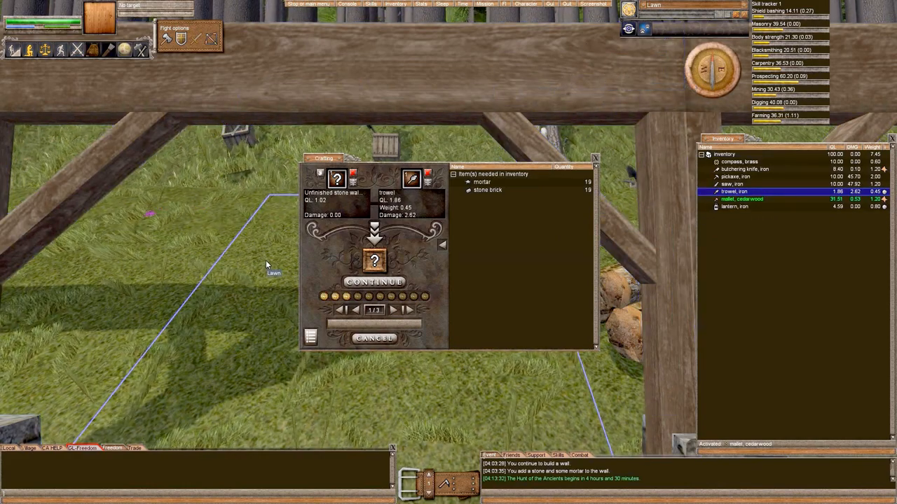
{"action": "mouse_move", "coordinate": [268, 286]}
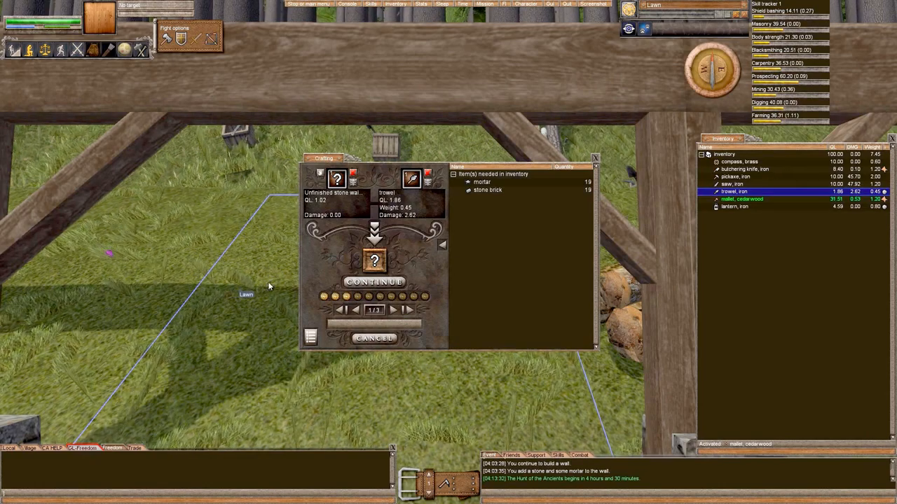
{"action": "mouse_move", "coordinate": [515, 268]}
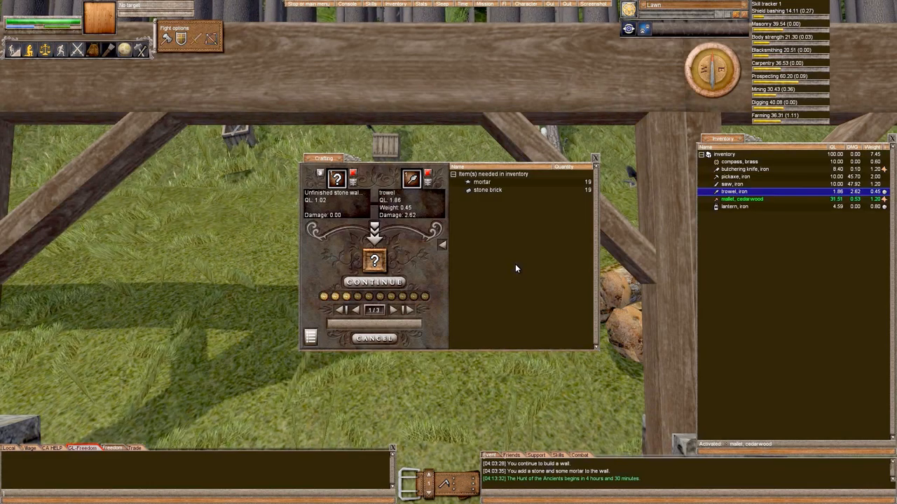
{"action": "mouse_move", "coordinate": [687, 235]}
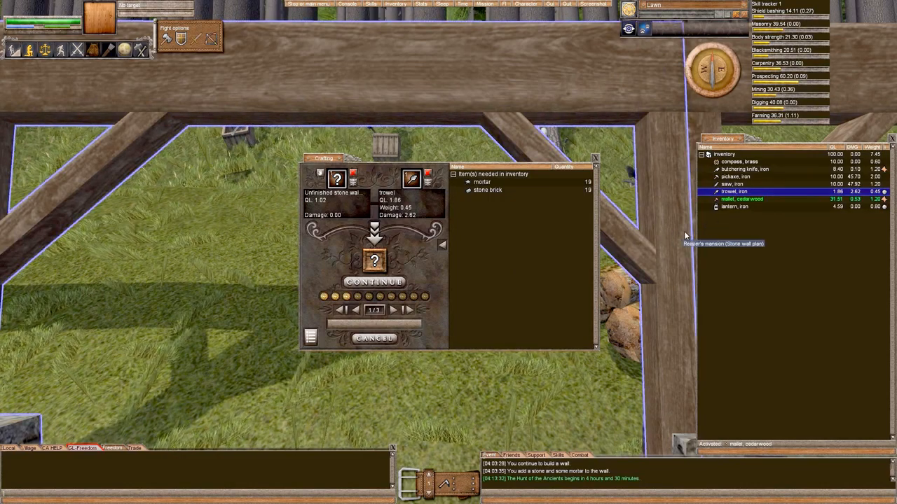
{"action": "mouse_move", "coordinate": [425, 207]}
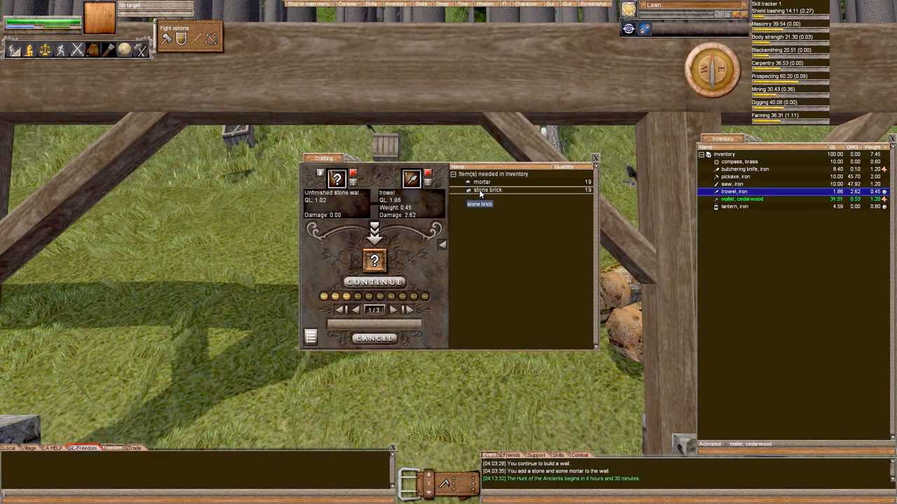
{"action": "mouse_move", "coordinate": [508, 189]}
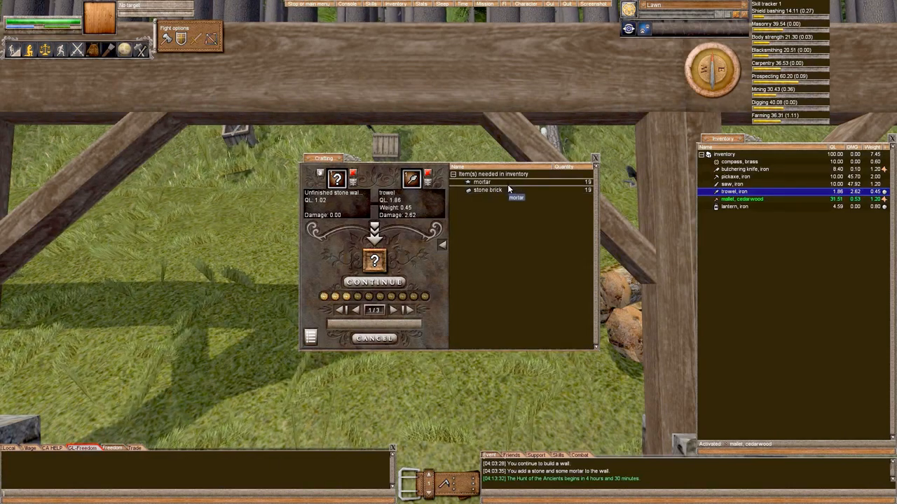
{"action": "mouse_move", "coordinate": [618, 215]}
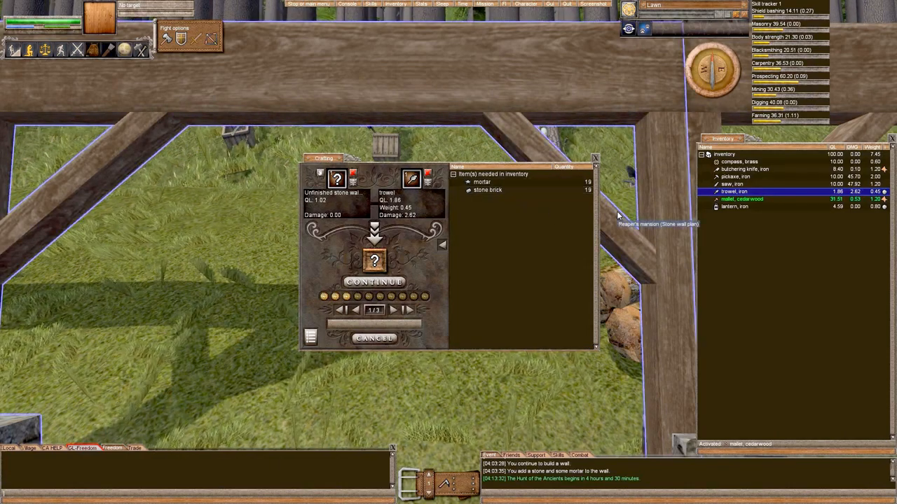
{"action": "mouse_move", "coordinate": [645, 234]}
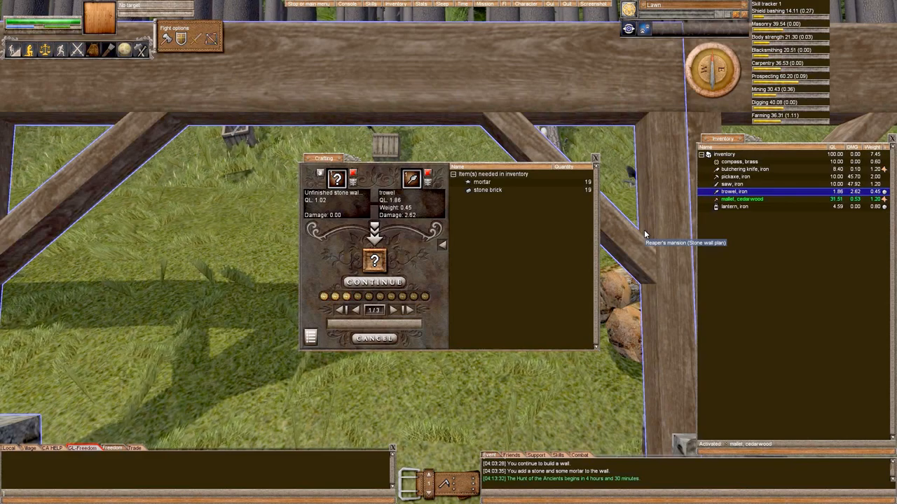
{"action": "mouse_move", "coordinate": [602, 226]}
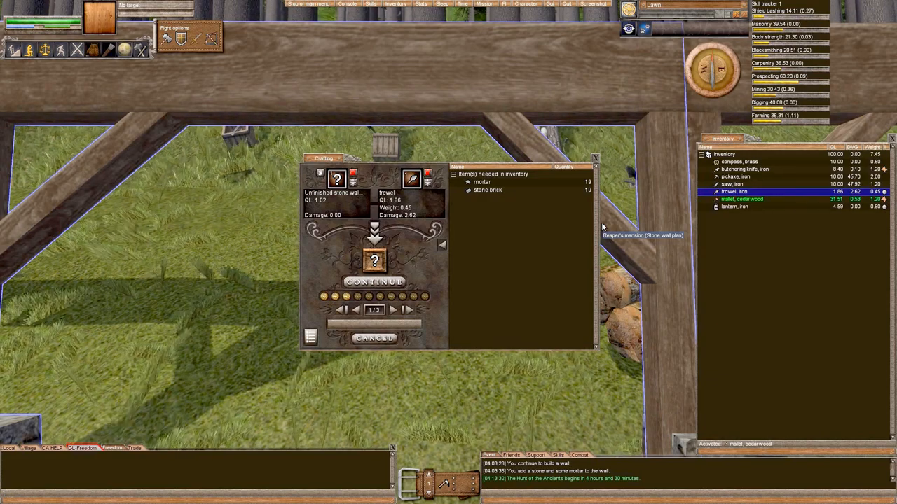
{"action": "mouse_move", "coordinate": [495, 200]}
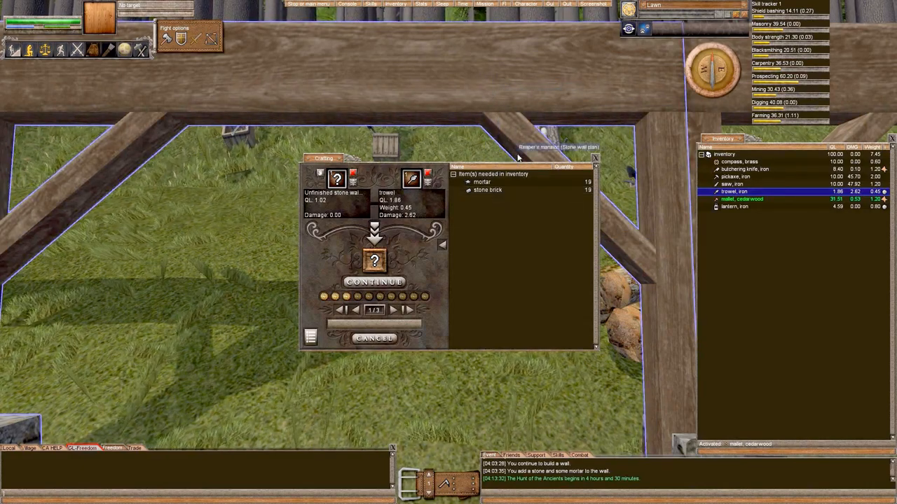
{"action": "mouse_move", "coordinate": [511, 189]}
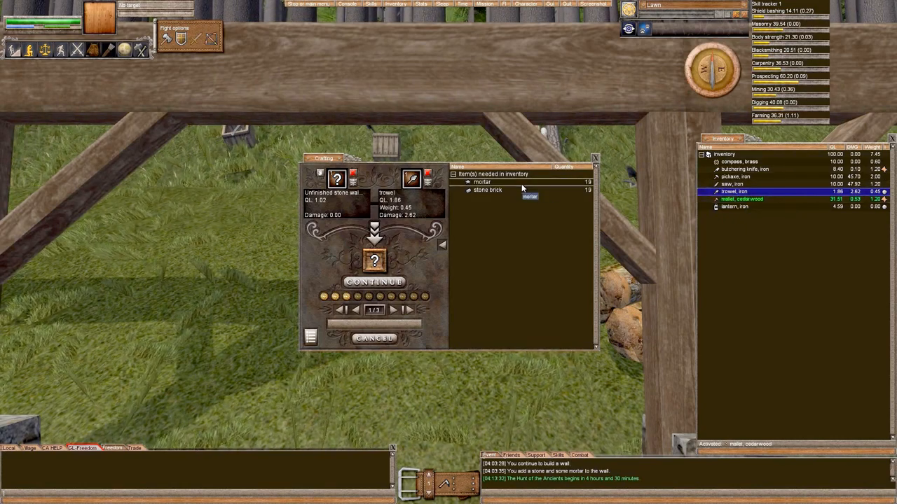
{"action": "mouse_move", "coordinate": [685, 272]}
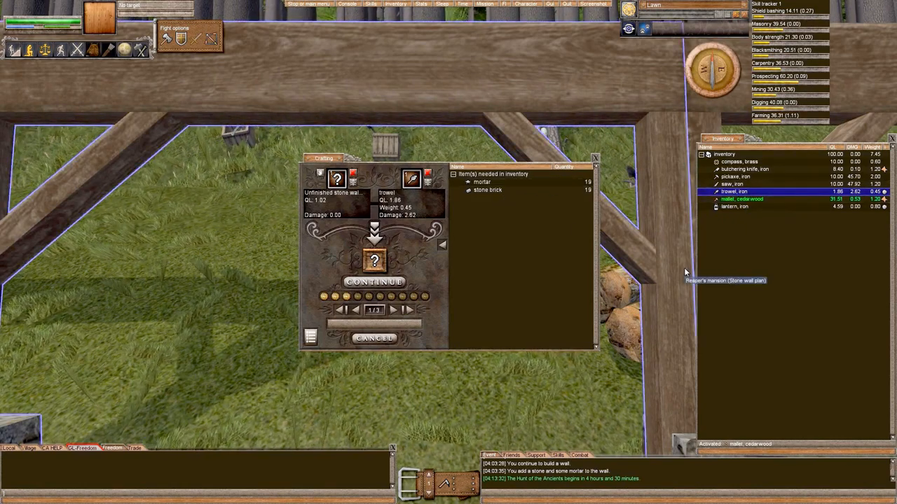
{"action": "mouse_move", "coordinate": [609, 305]}
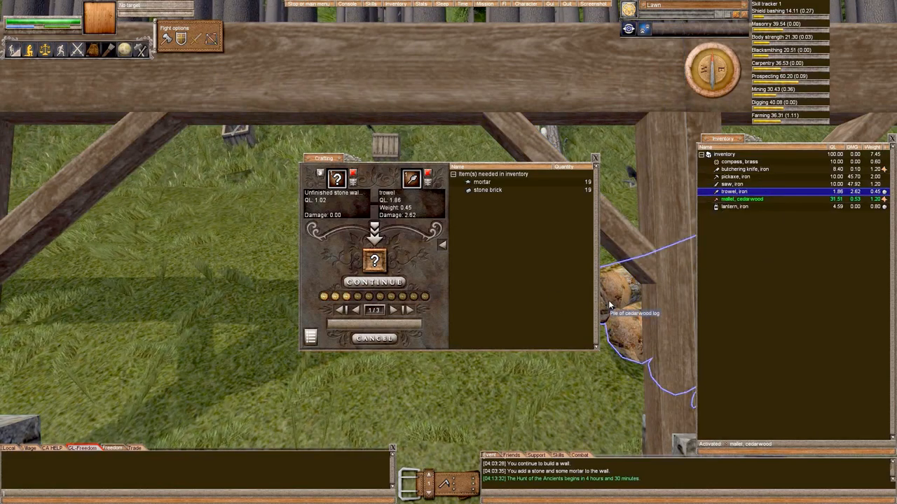
{"action": "mouse_move", "coordinate": [684, 344]}
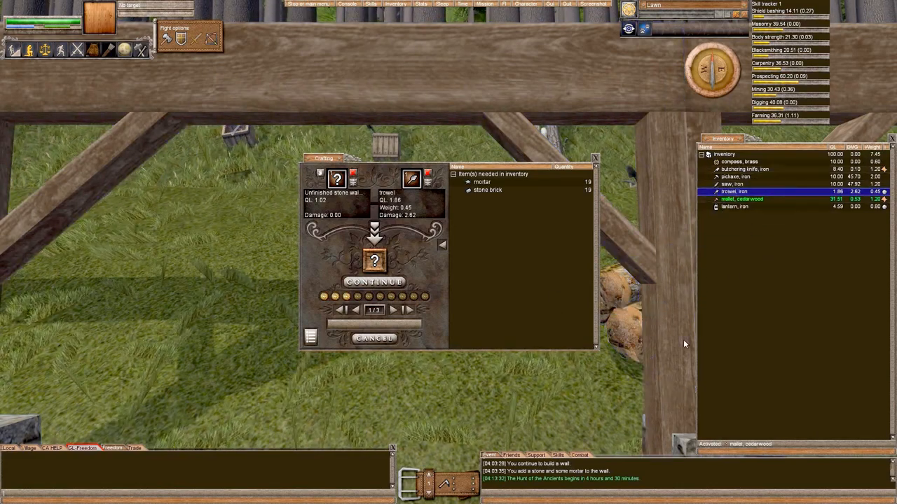
{"action": "mouse_move", "coordinate": [596, 100]}
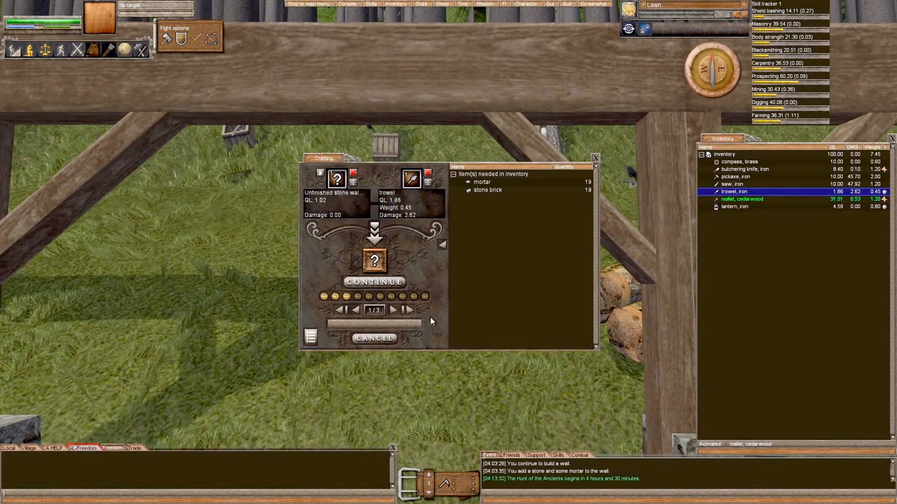
{"action": "mouse_move", "coordinate": [225, 222]}
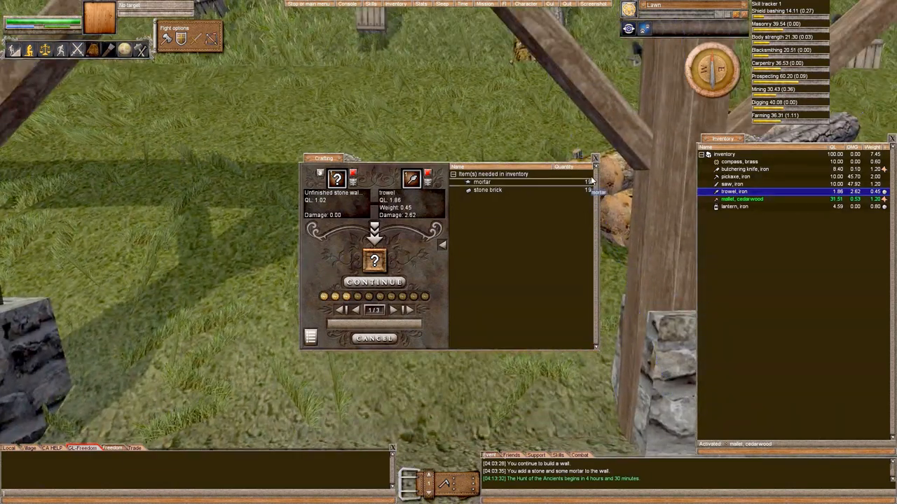
Attempt to plan a floor inside the wall plan and read the outer-walls warning.
{"action": "left_click", "coordinate": [373, 339]}
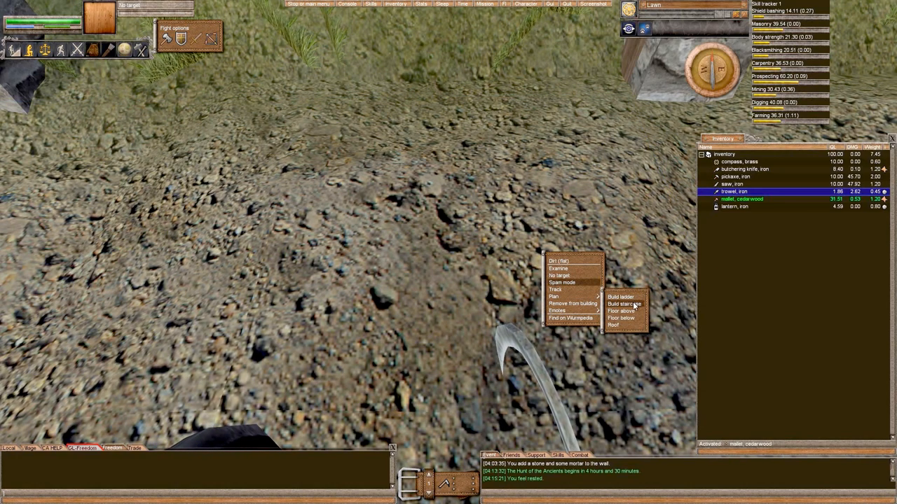
{"action": "mouse_move", "coordinate": [632, 318]}
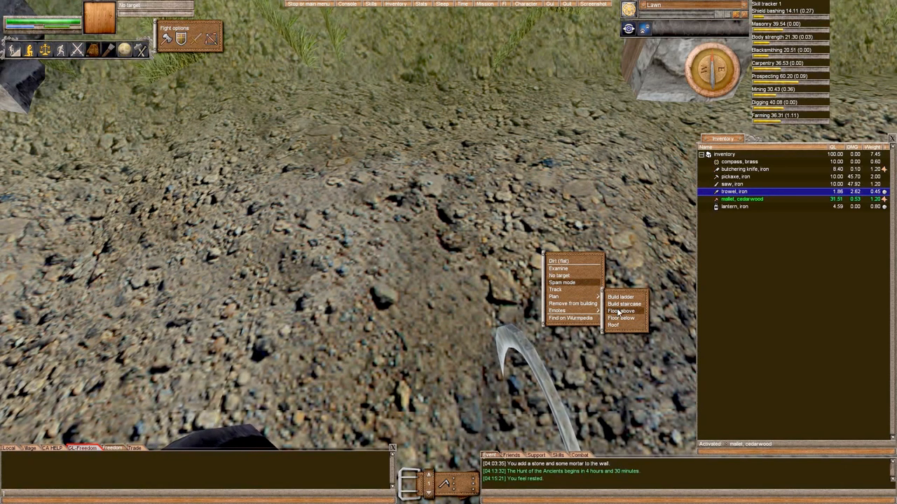
{"action": "mouse_move", "coordinate": [634, 316]}
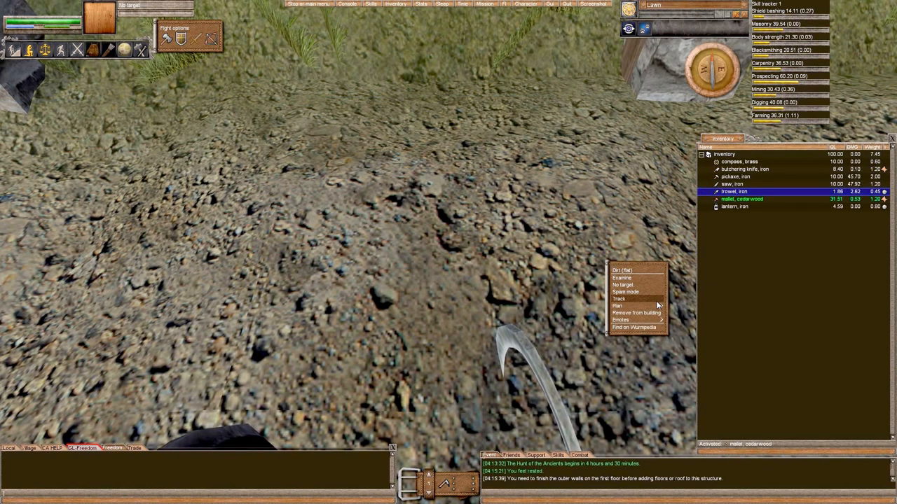
{"action": "left_click", "coordinate": [618, 306]}
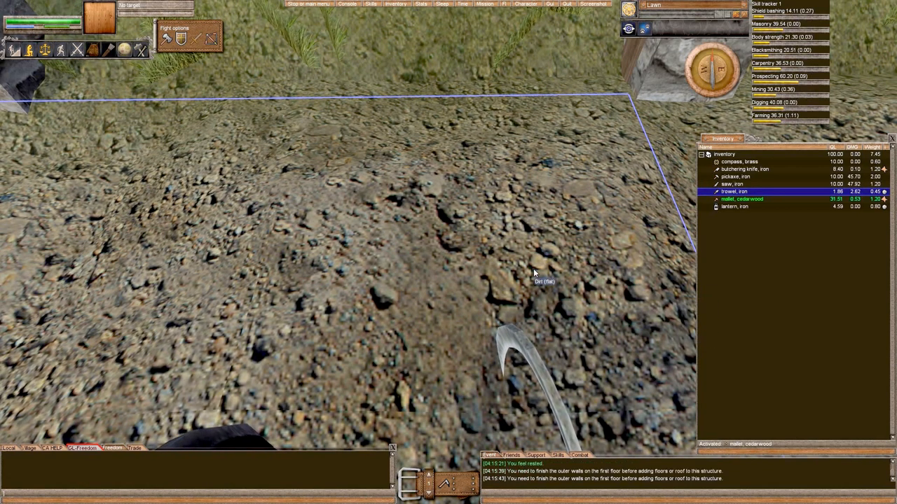
{"action": "mouse_move", "coordinate": [486, 187]}
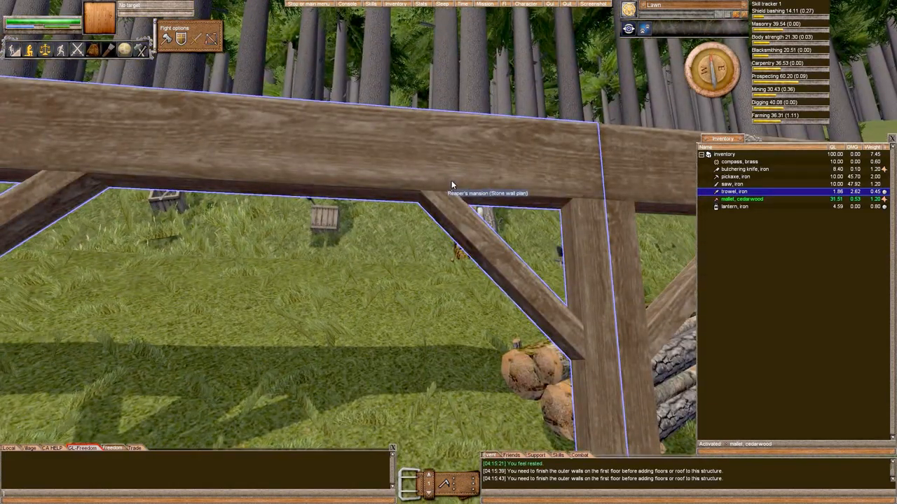
{"action": "mouse_move", "coordinate": [490, 205]}
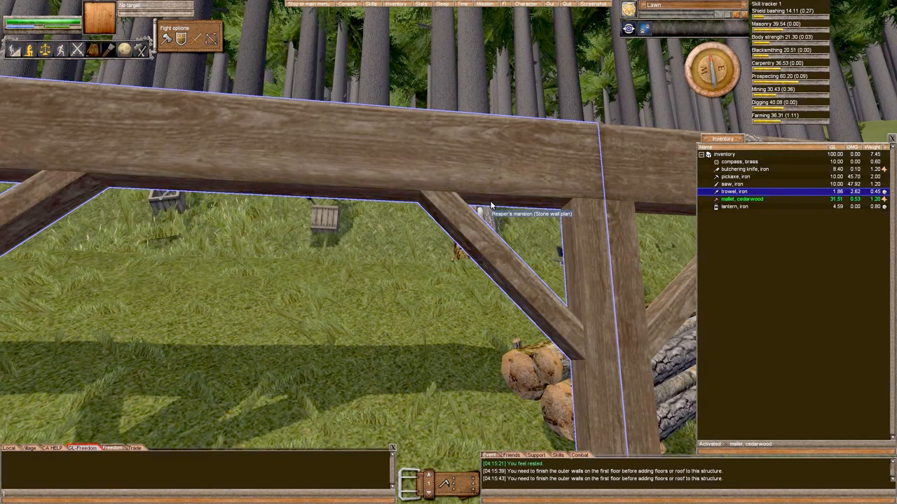
{"action": "mouse_move", "coordinate": [468, 200]}
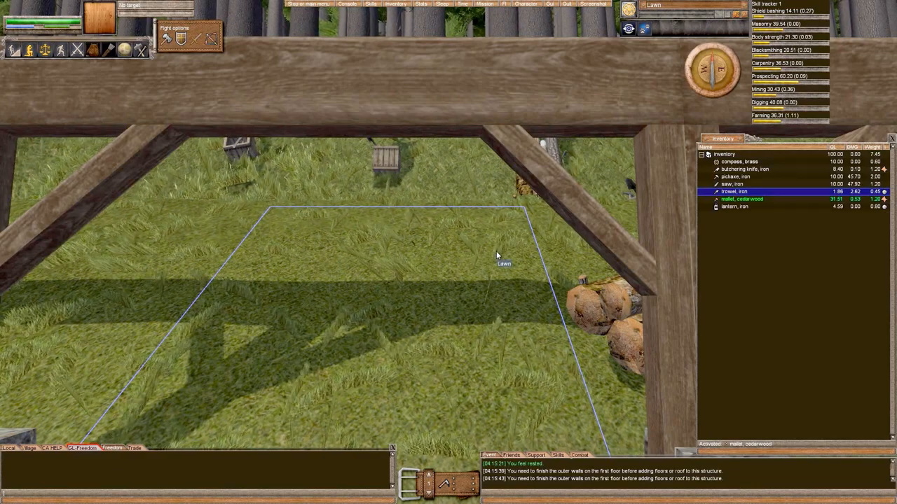
{"action": "mouse_move", "coordinate": [486, 221]}
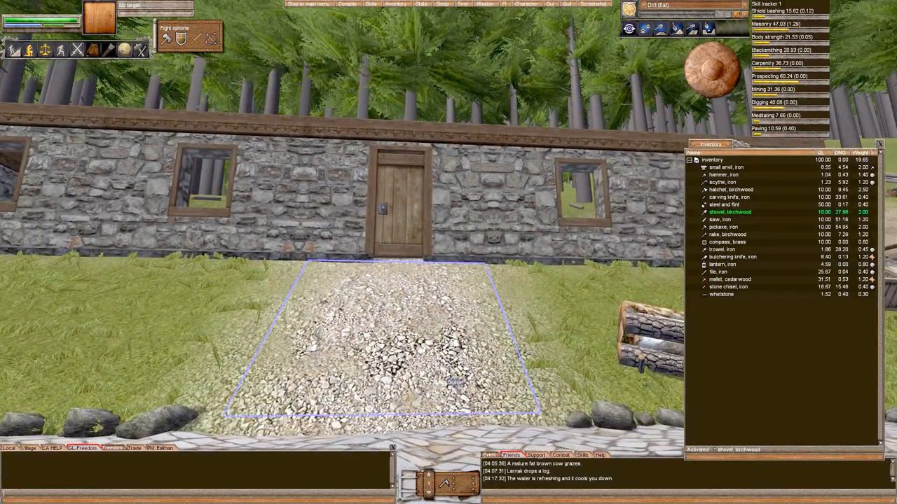
Walk up to view the stone walls, wooden door, windows and gravel path.
{"action": "left_click", "coordinate": [879, 145]}
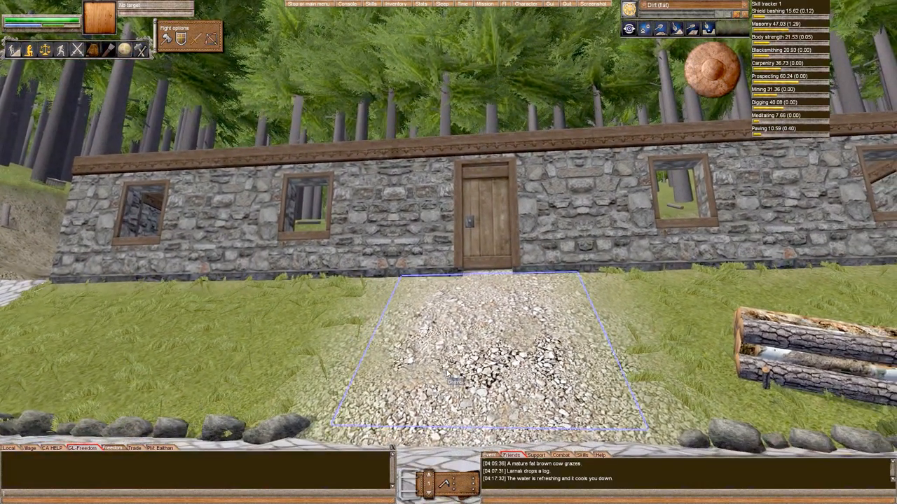
{"action": "mouse_move", "coordinate": [581, 259]}
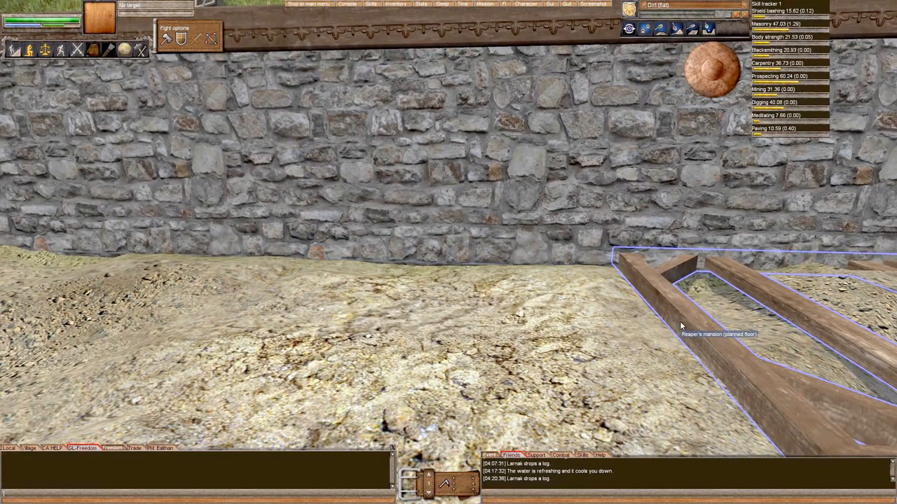
{"action": "mouse_move", "coordinate": [538, 337]}
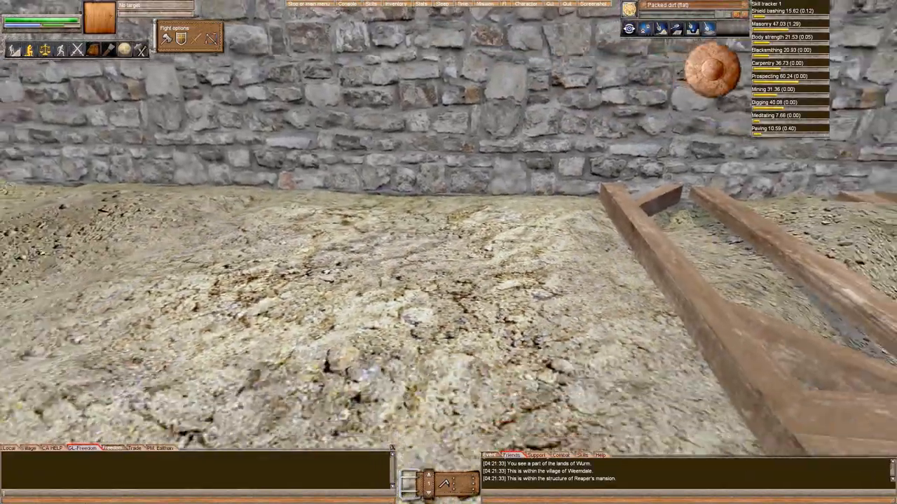
Open the action menu for the packed dirt tile inside the house.
{"action": "right_click", "coordinate": [582, 316]}
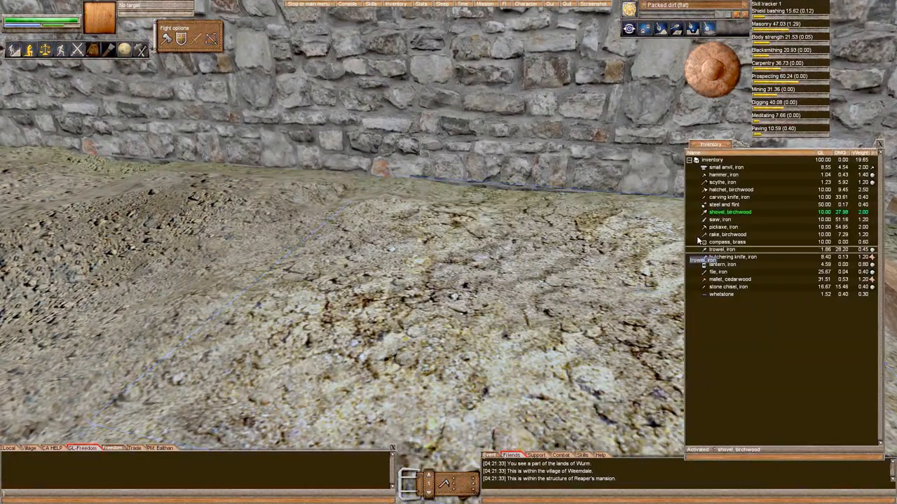
With the cedarwood mallet active, plan floors above and below on the dirt tile.
{"action": "left_click", "coordinate": [728, 279]}
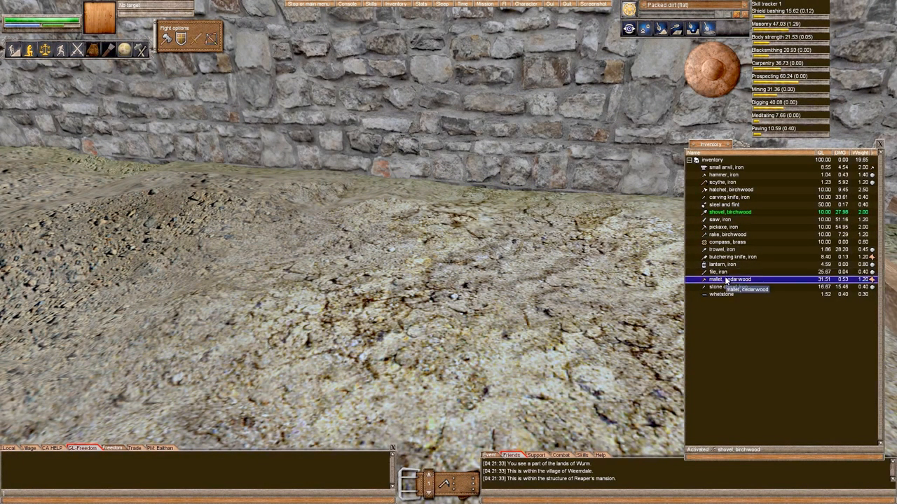
{"action": "right_click", "coordinate": [596, 343]}
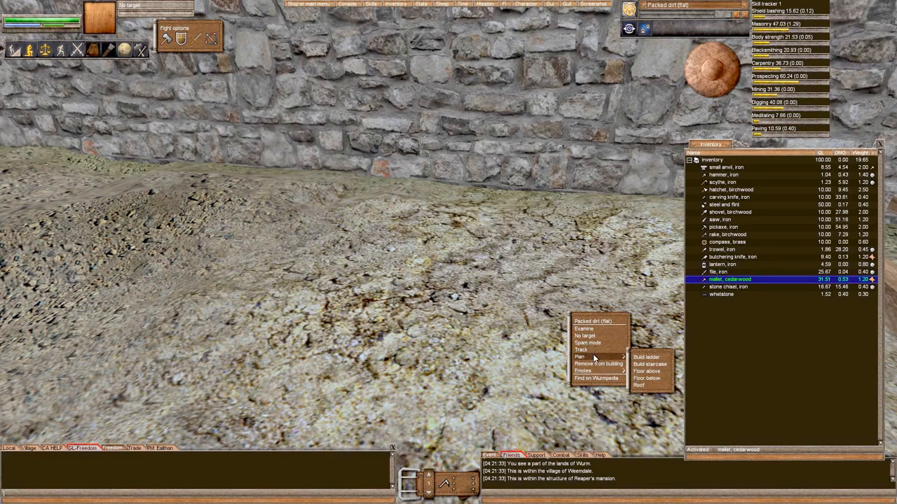
{"action": "mouse_move", "coordinate": [650, 365]}
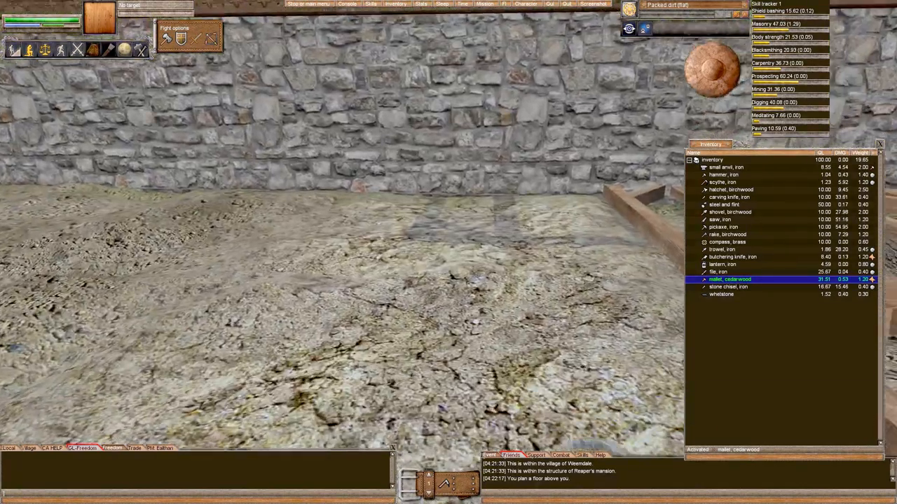
{"action": "right_click", "coordinate": [624, 350]}
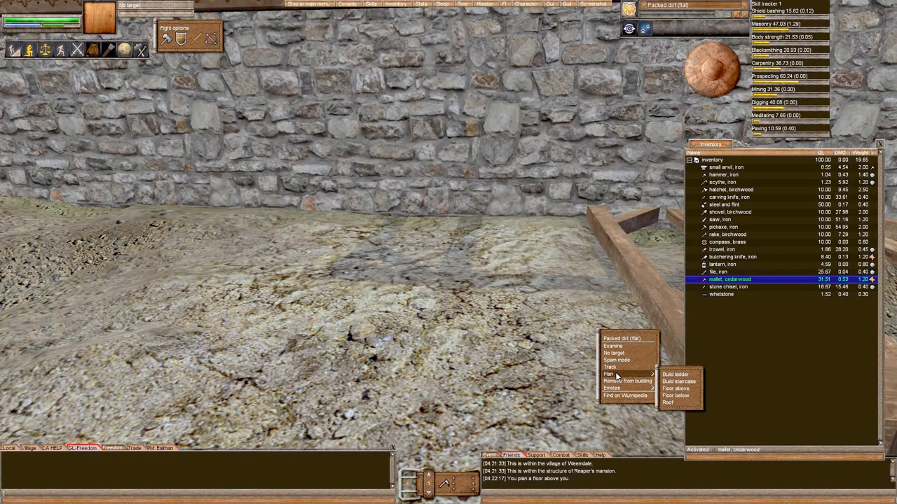
{"action": "left_click", "coordinate": [675, 396]}
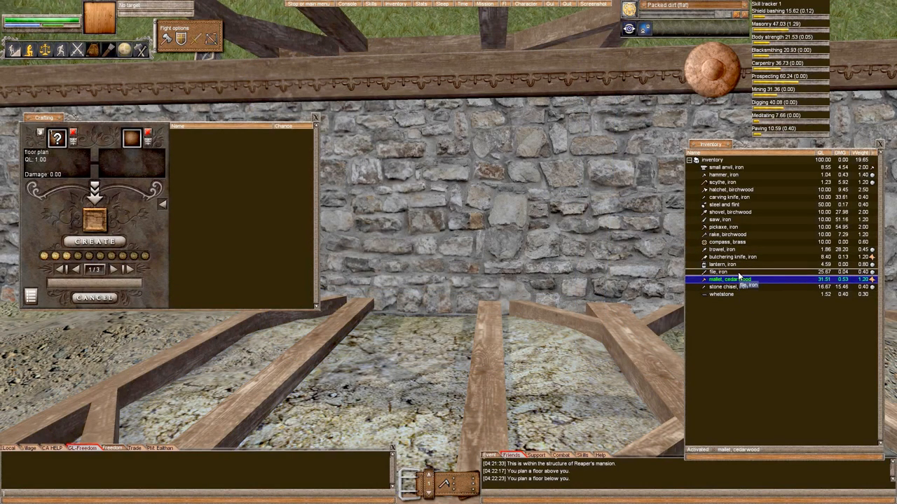
Review the mallet's floor recipes, then close the recipe window.
{"action": "left_click", "coordinate": [733, 279]}
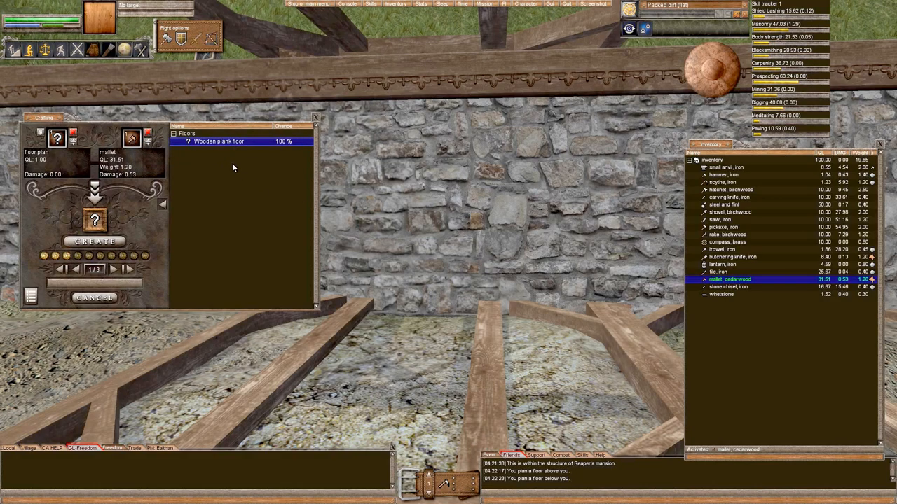
{"action": "mouse_move", "coordinate": [271, 152]}
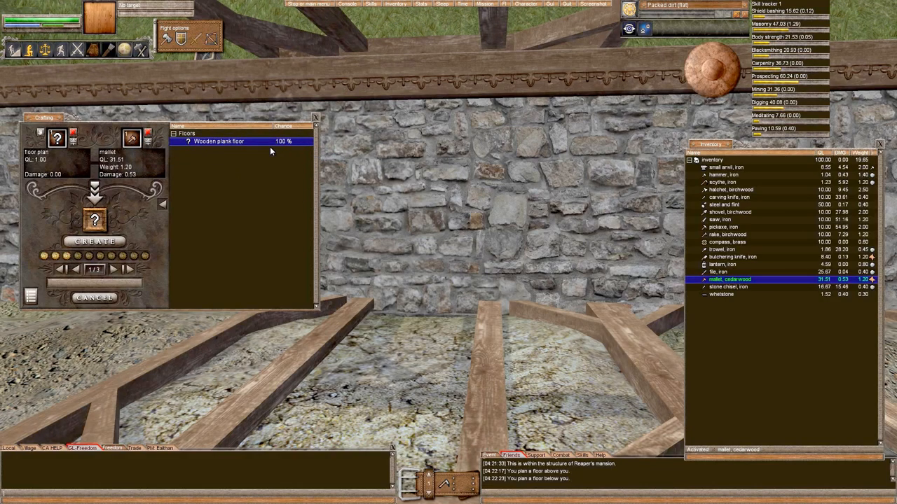
{"action": "mouse_move", "coordinate": [274, 189]}
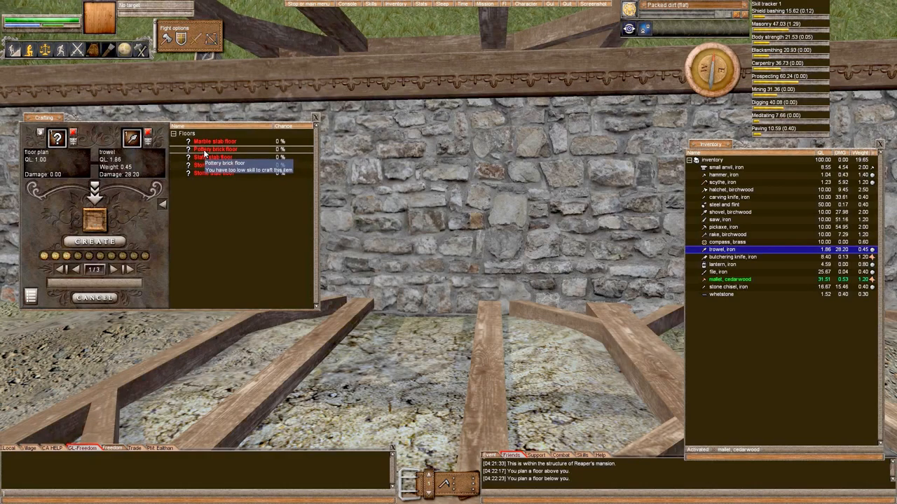
{"action": "mouse_move", "coordinate": [231, 150]}
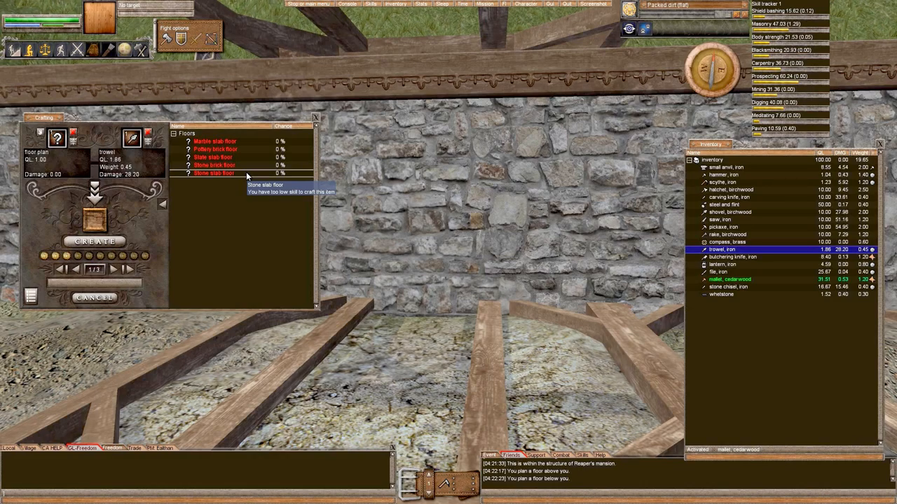
{"action": "mouse_move", "coordinate": [240, 149]}
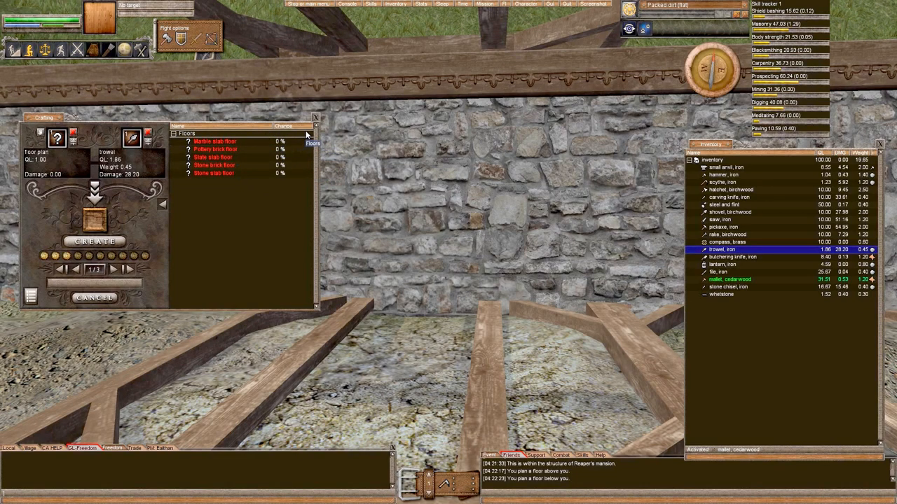
{"action": "left_click", "coordinate": [315, 117]}
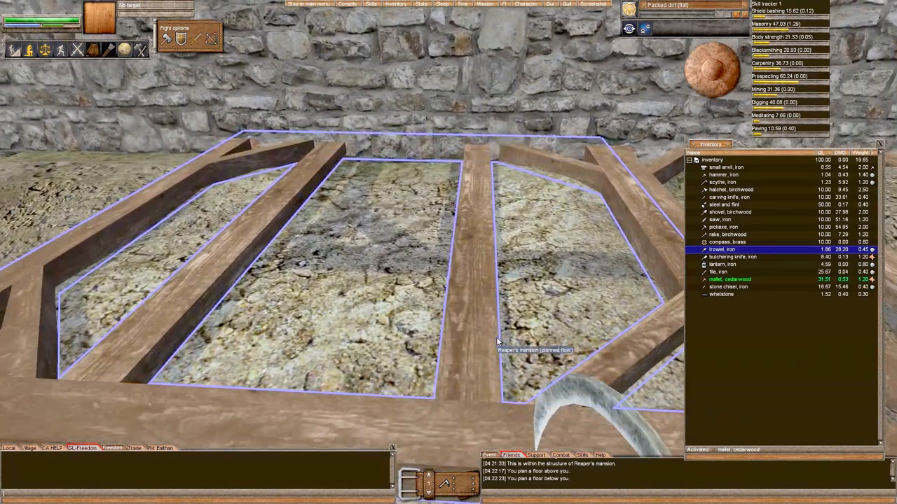
Reopen the floor recipe window for the planned upper floor frame.
{"action": "right_click", "coordinate": [497, 339]}
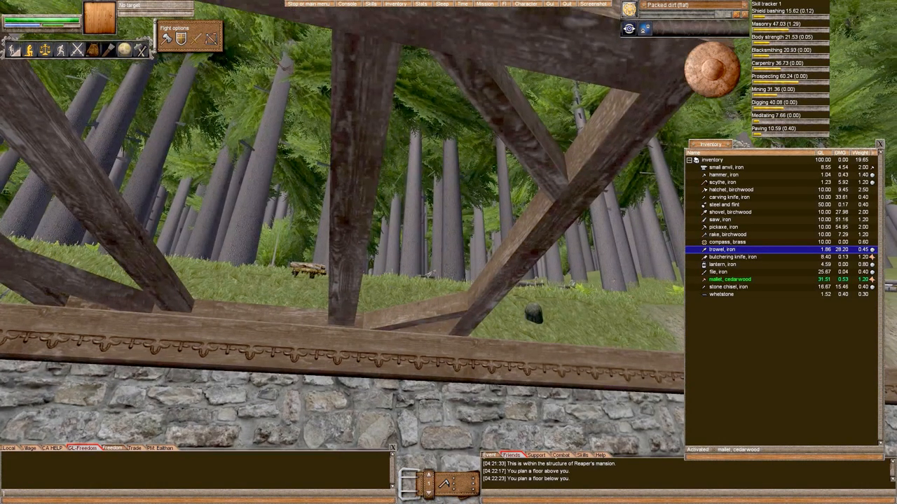
{"action": "right_click", "coordinate": [421, 252]}
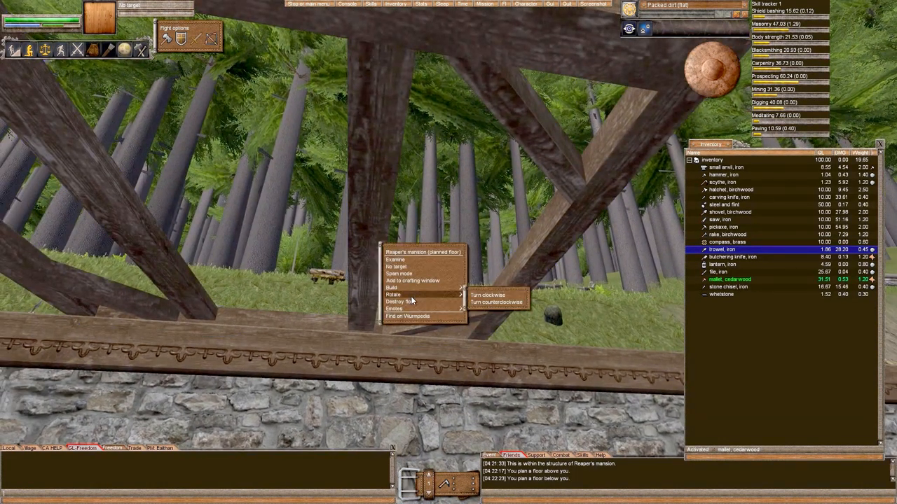
{"action": "left_click", "coordinate": [392, 287]}
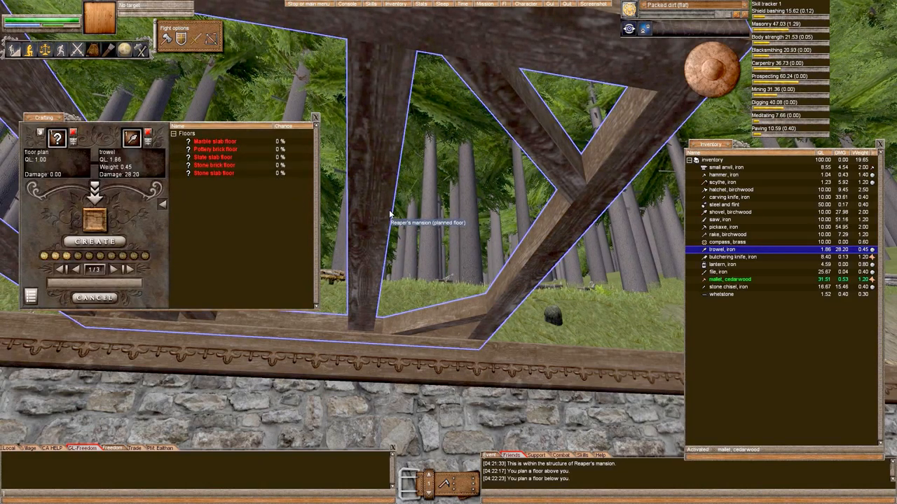
{"action": "mouse_move", "coordinate": [768, 287]}
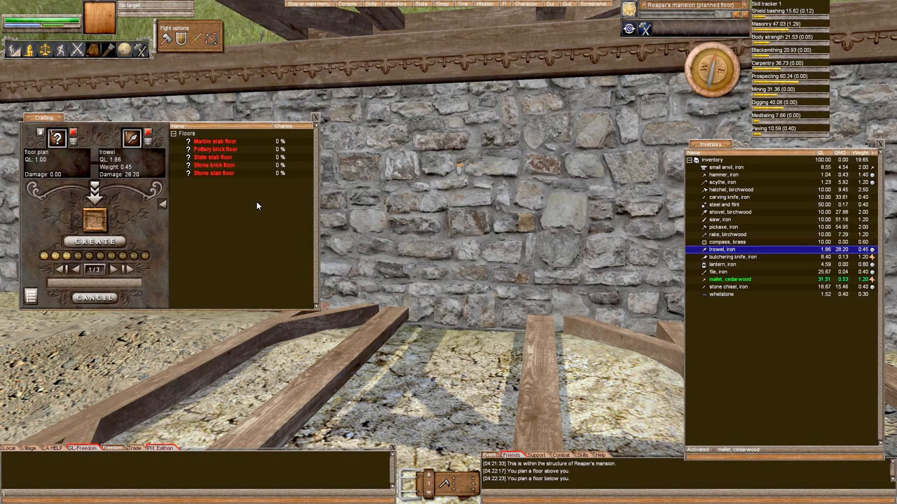
{"action": "mouse_move", "coordinate": [168, 454]}
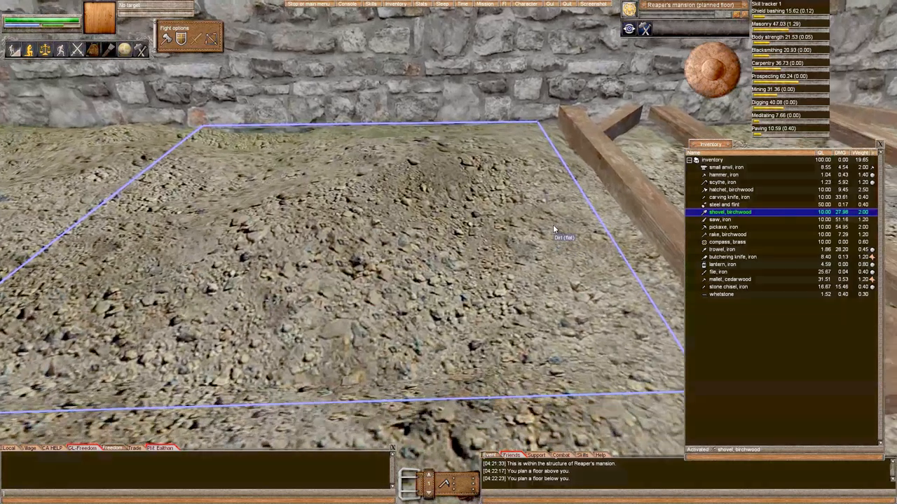
Pack the interior dirt tile, then choose Cultivate on the packed dirt.
{"action": "right_click", "coordinate": [554, 231]}
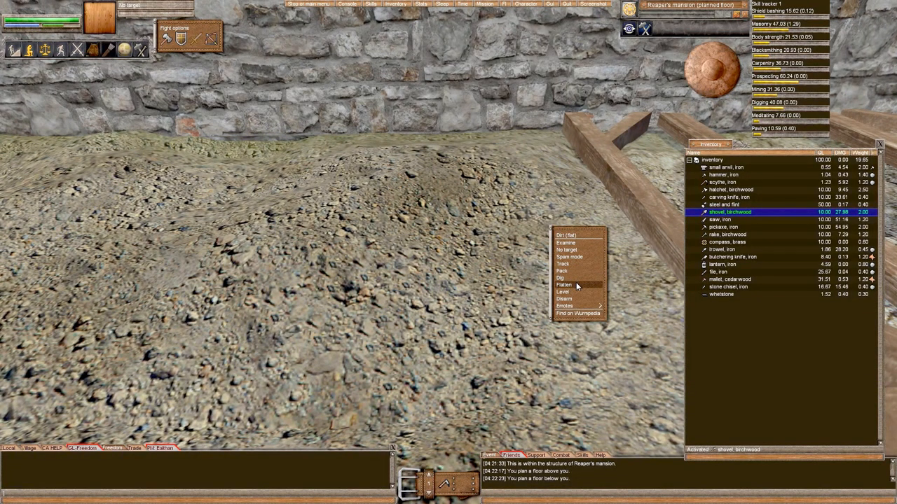
{"action": "left_click", "coordinate": [563, 271]}
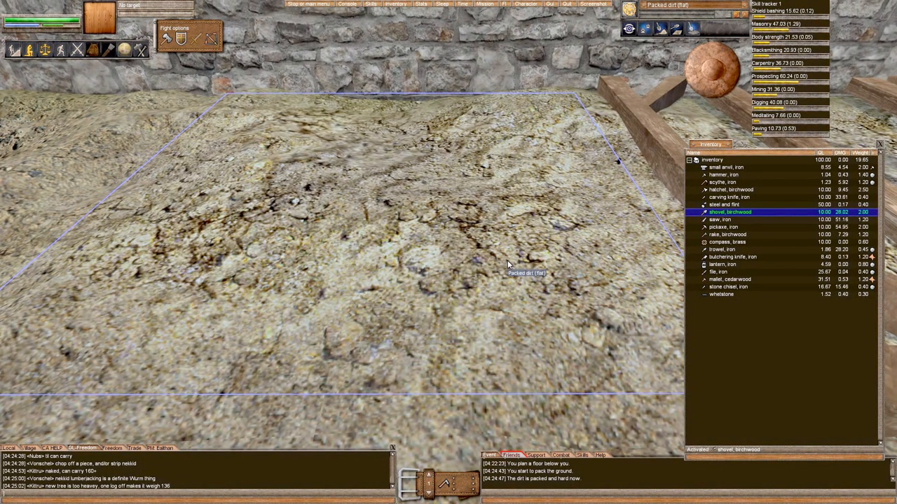
{"action": "right_click", "coordinate": [508, 265]}
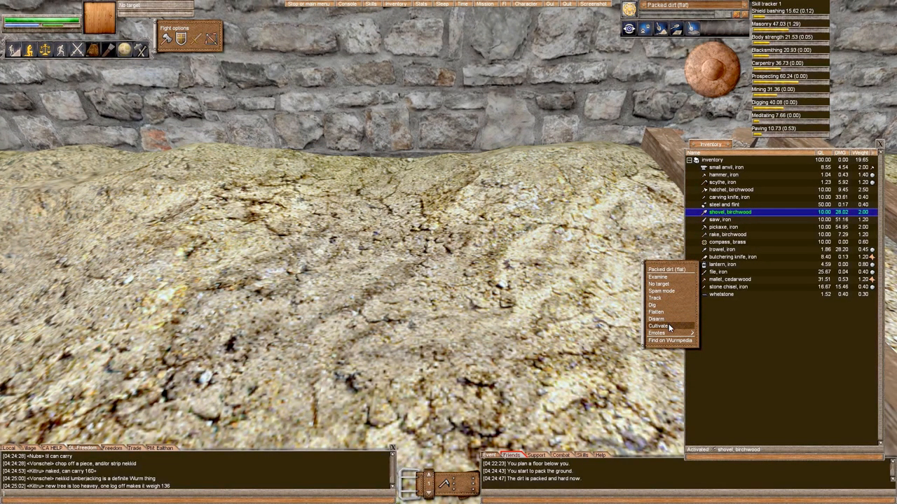
{"action": "left_click", "coordinate": [657, 319]}
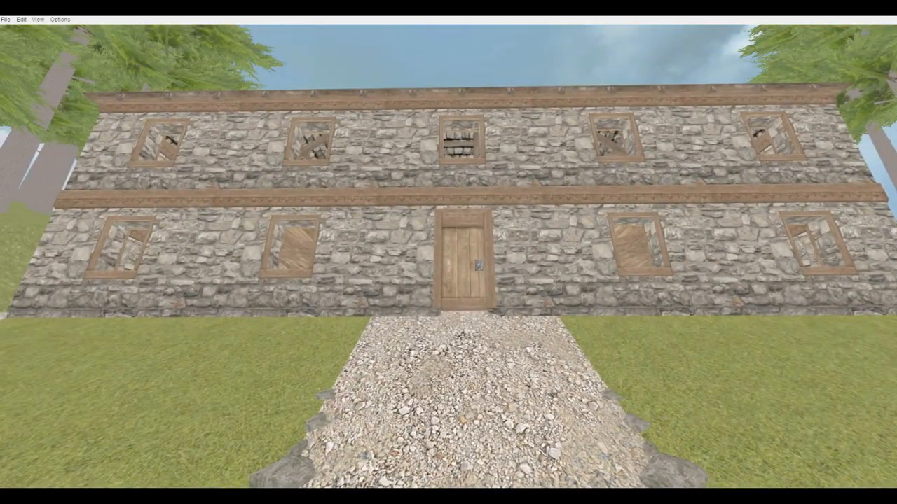
Switch to Deed Planner to view the house front in 3D.
{"action": "left_click", "coordinate": [37, 18]}
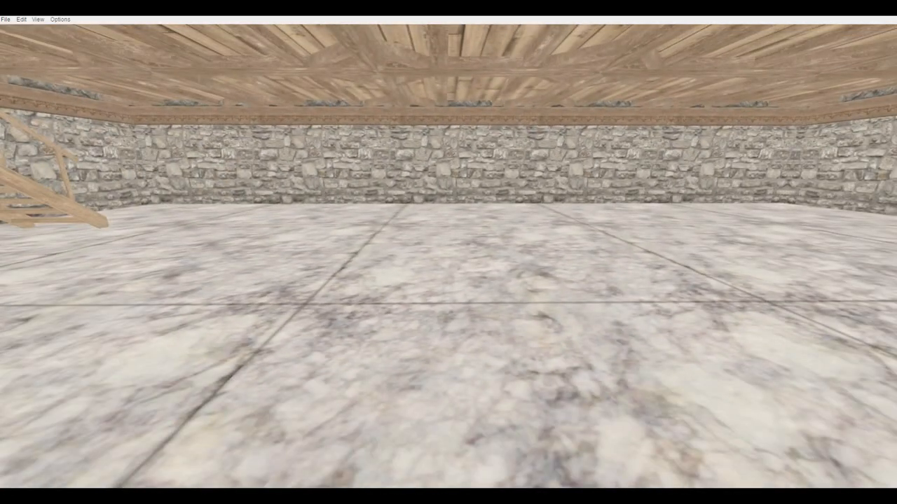
Move the 3D camera inside the ground floor to inspect floor, ceiling and stairs.
{"action": "left_click", "coordinate": [36, 19]}
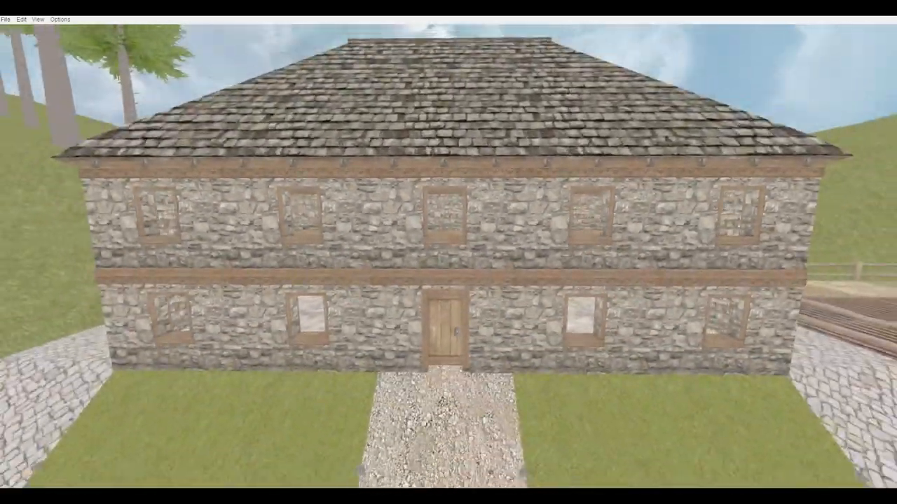
Scroll down over the top-down floor-1 deed map.
{"action": "scroll", "scroll_direction": "down", "scroll_amount": 3}
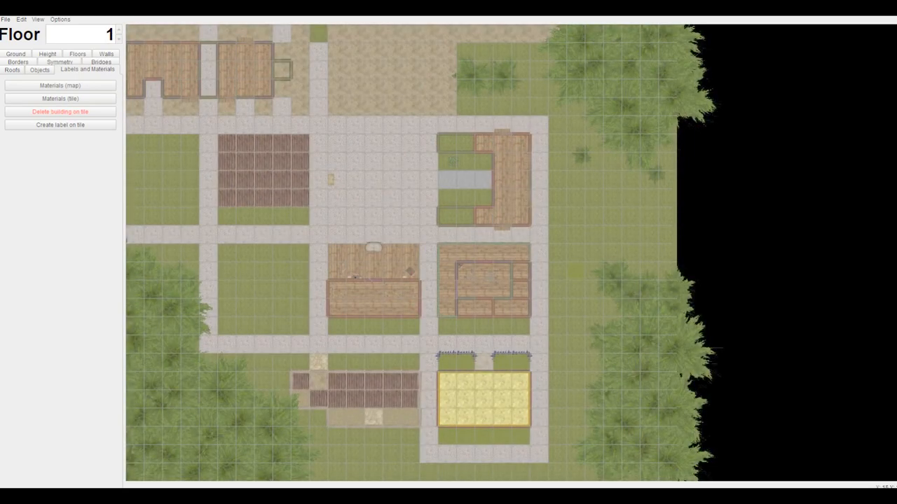
Pick the stone double door wall type for the house's front entrance.
{"action": "left_click", "coordinate": [105, 69]}
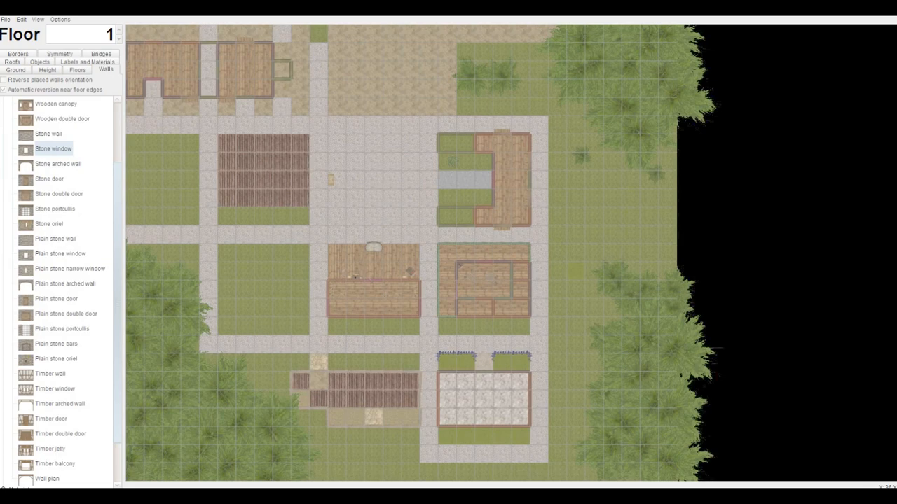
{"action": "left_click", "coordinate": [66, 313]}
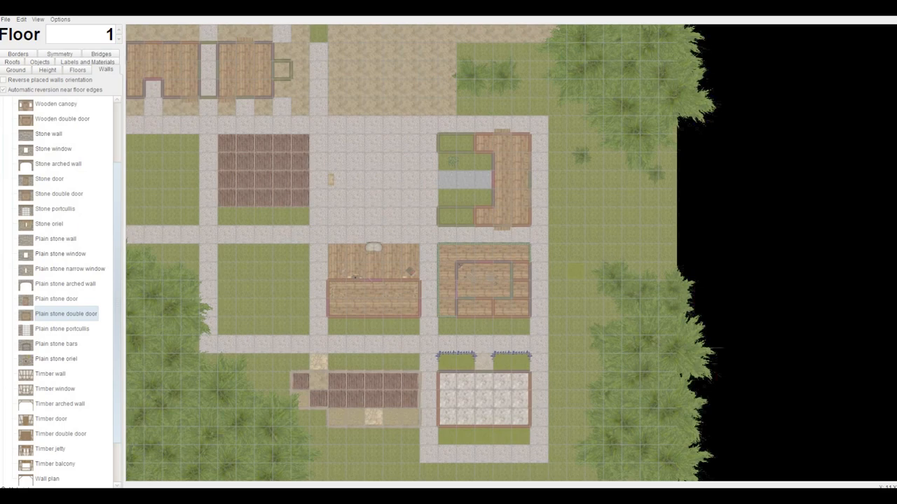
{"action": "left_click", "coordinate": [55, 209]}
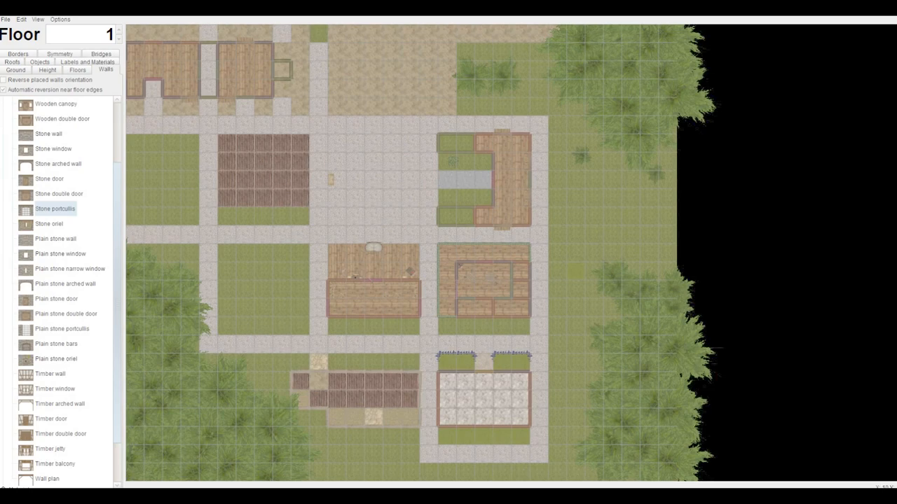
{"action": "left_click", "coordinate": [59, 194]}
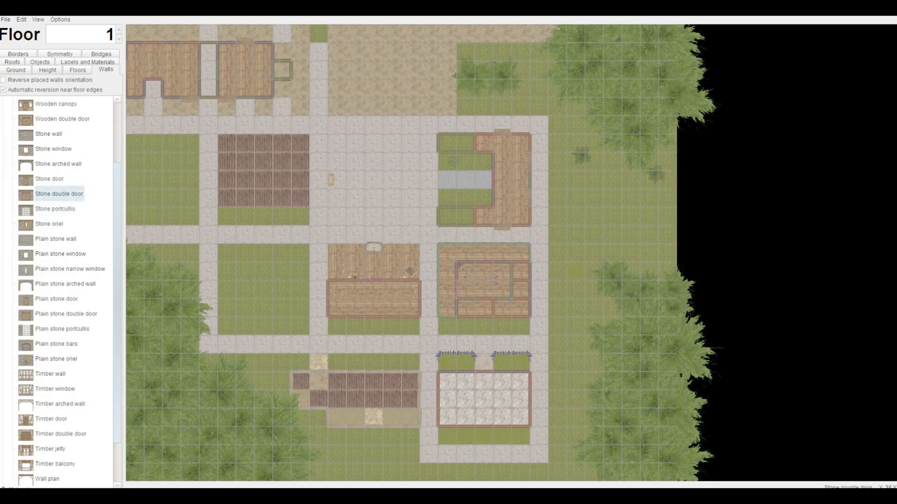
{"action": "left_click", "coordinate": [55, 209]}
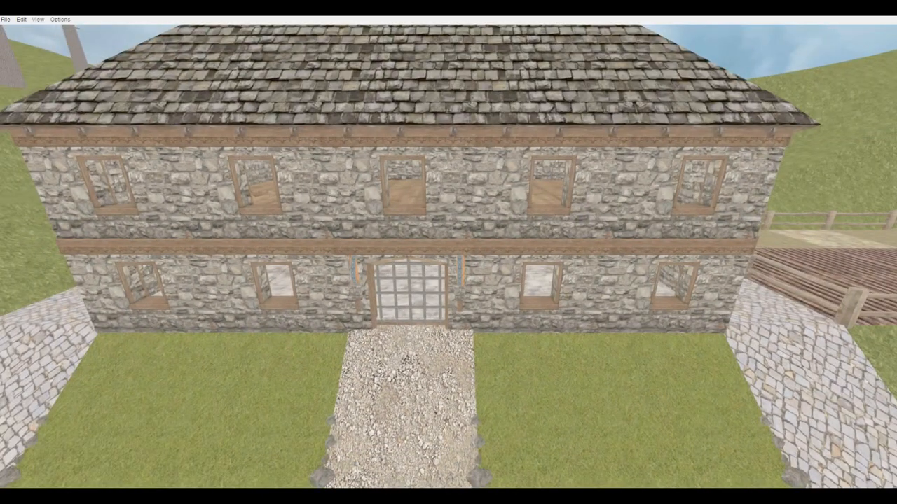
Return to the top-down 2D plan of floor 1.
{"action": "left_click", "coordinate": [38, 19]}
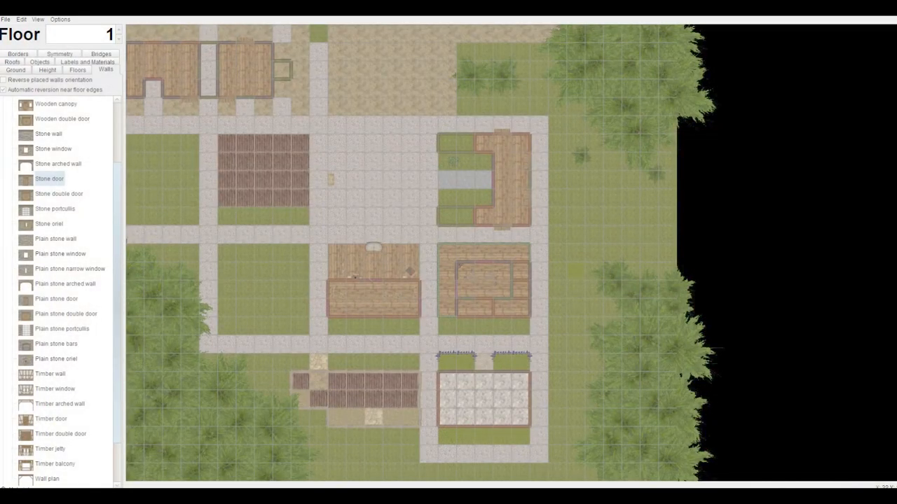
On floor 2, pick plain stone narrow windows and place the upper-storey walls.
{"action": "left_click", "coordinate": [117, 31]}
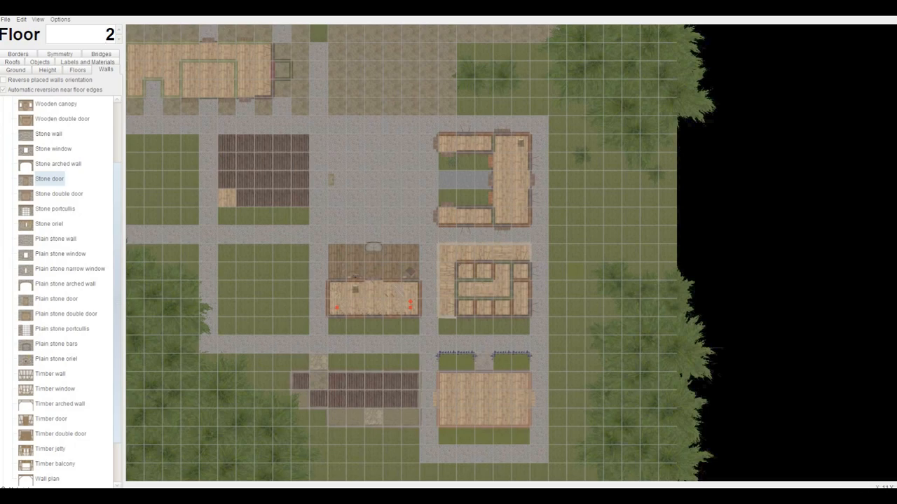
{"action": "left_click", "coordinate": [69, 268]}
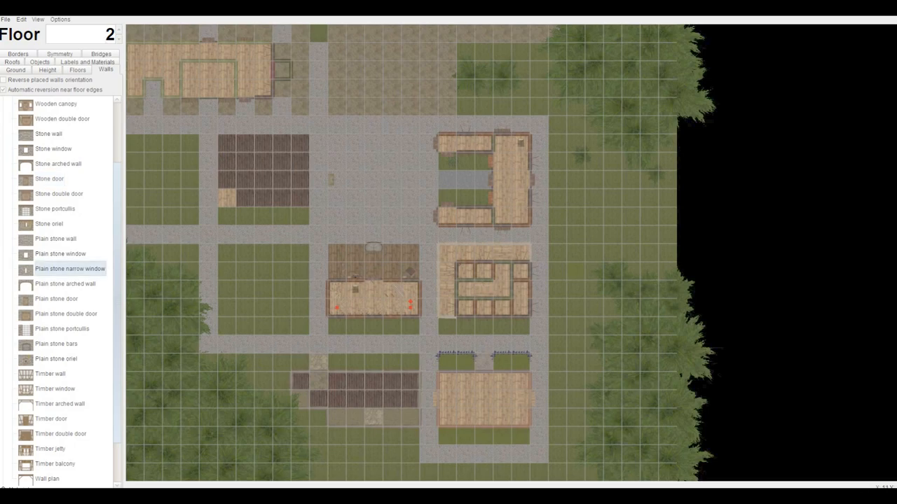
{"action": "left_click", "coordinate": [49, 223]}
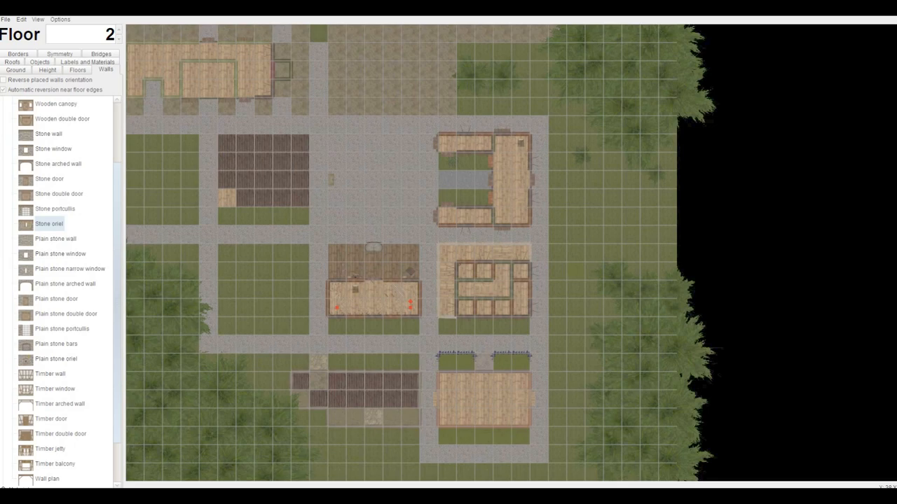
{"action": "left_click", "coordinate": [3, 79]}
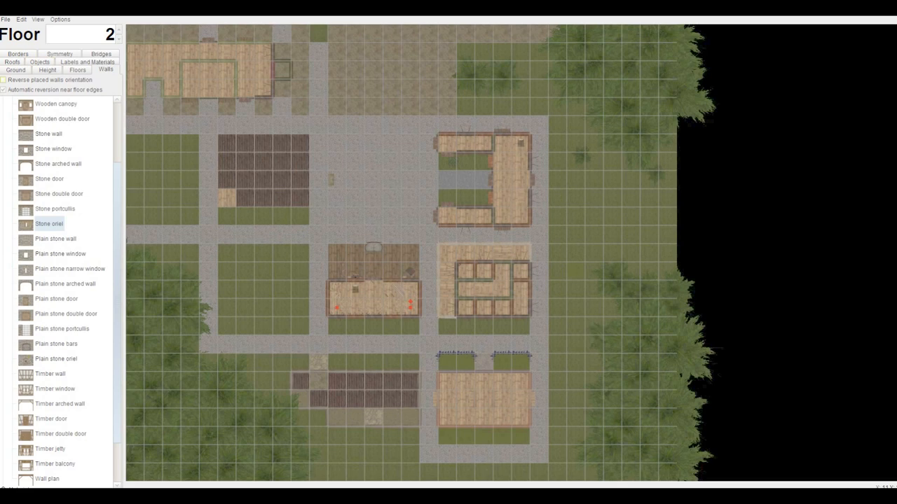
Adjust the View options and floor level, then browse the Settings menu.
{"action": "left_click", "coordinate": [37, 18]}
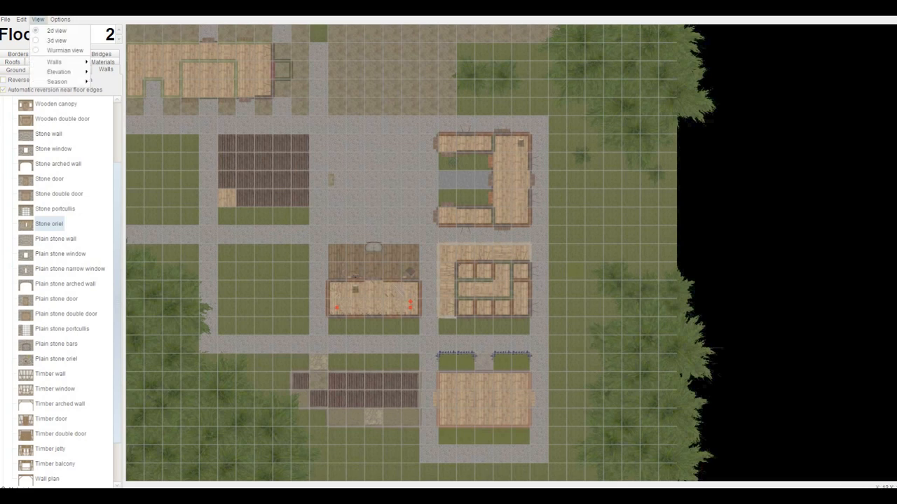
{"action": "left_click", "coordinate": [56, 40]}
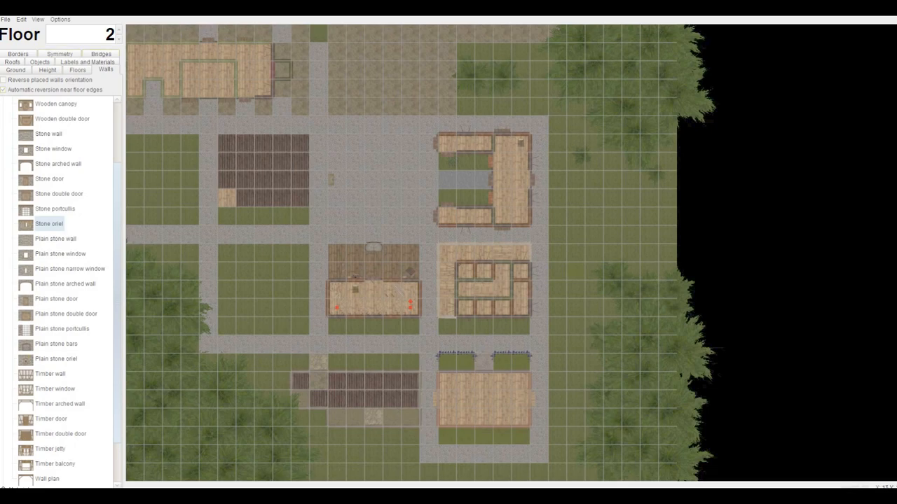
{"action": "left_click", "coordinate": [116, 31]}
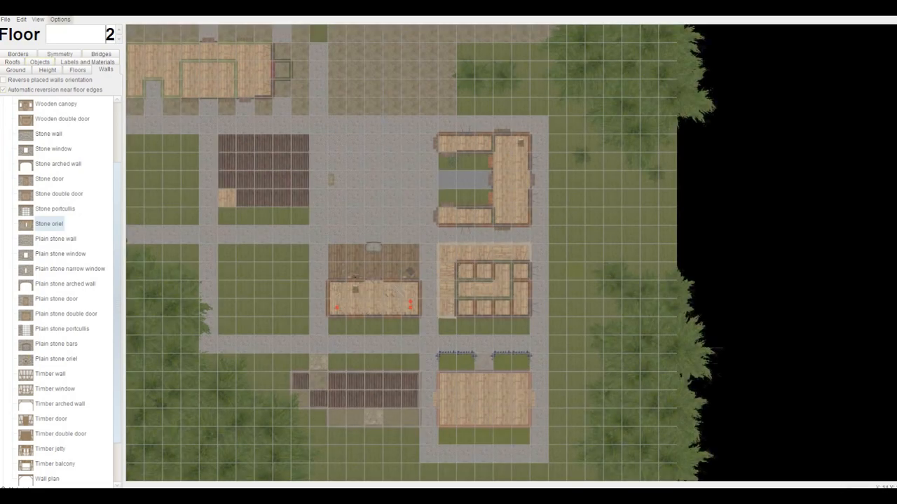
{"action": "left_click", "coordinate": [38, 19]}
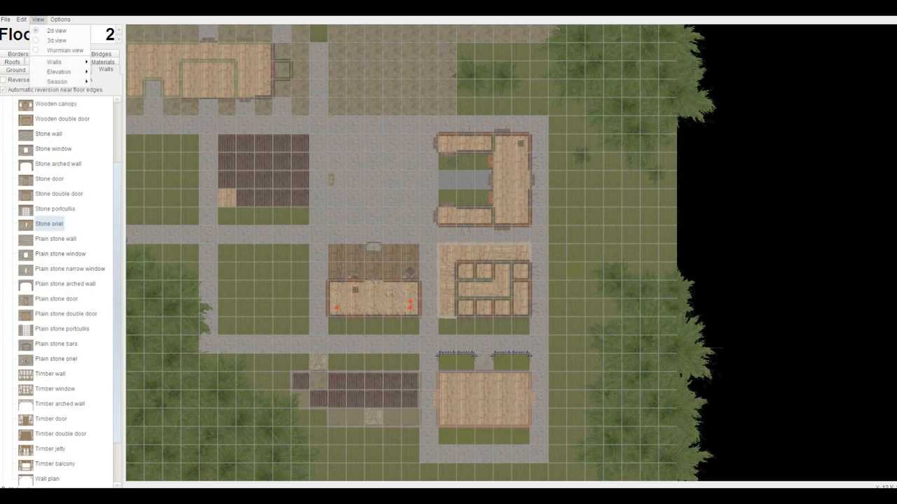
{"action": "left_click", "coordinate": [60, 19]}
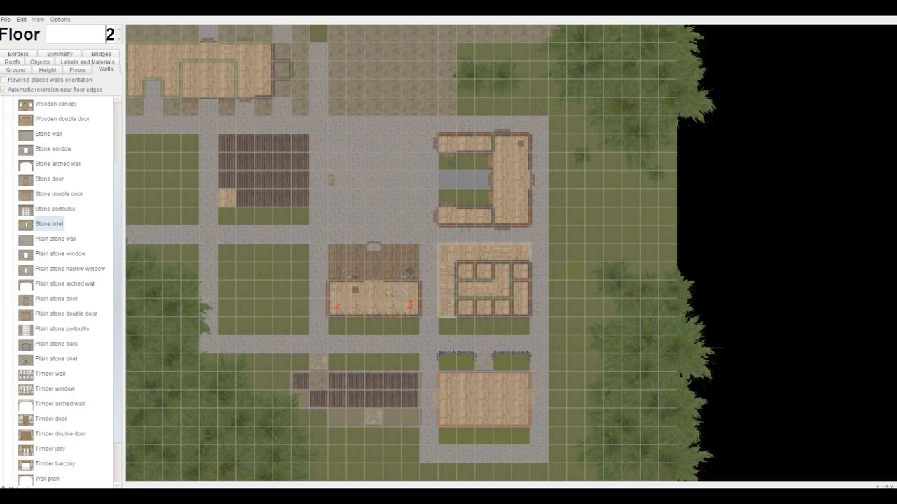
Scroll the Walls list and switch to the Labels and Materials tools.
{"action": "scroll", "scroll_direction": "down", "scroll_amount": 3}
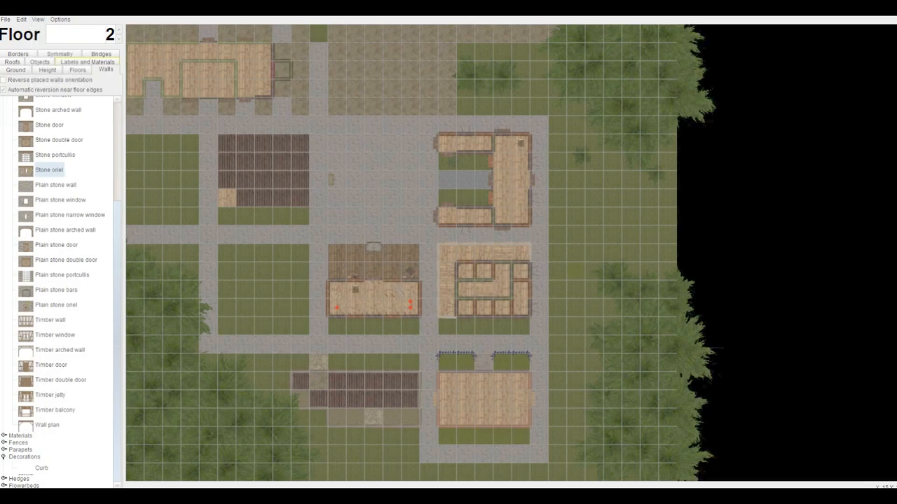
{"action": "left_click", "coordinate": [86, 69]}
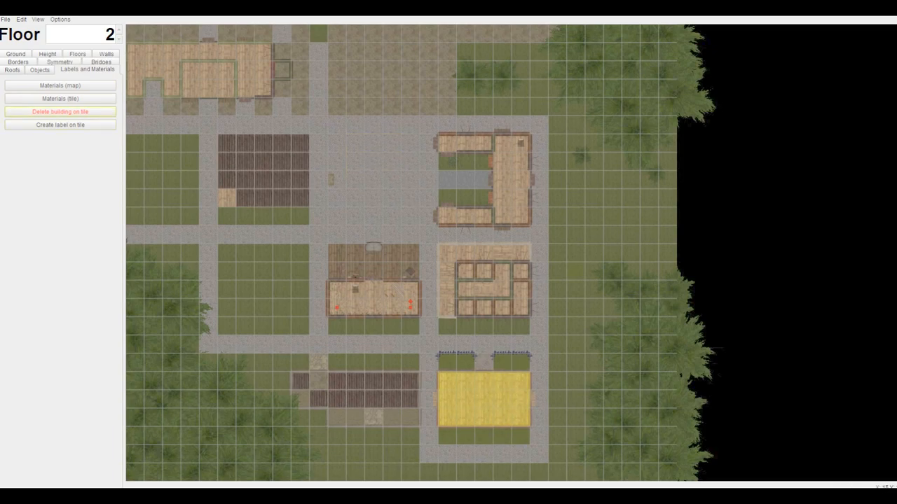
Review map material totals: 640 stone bricks, 865 mortar, 150 slate shingles, then close.
{"action": "left_click", "coordinate": [60, 85]}
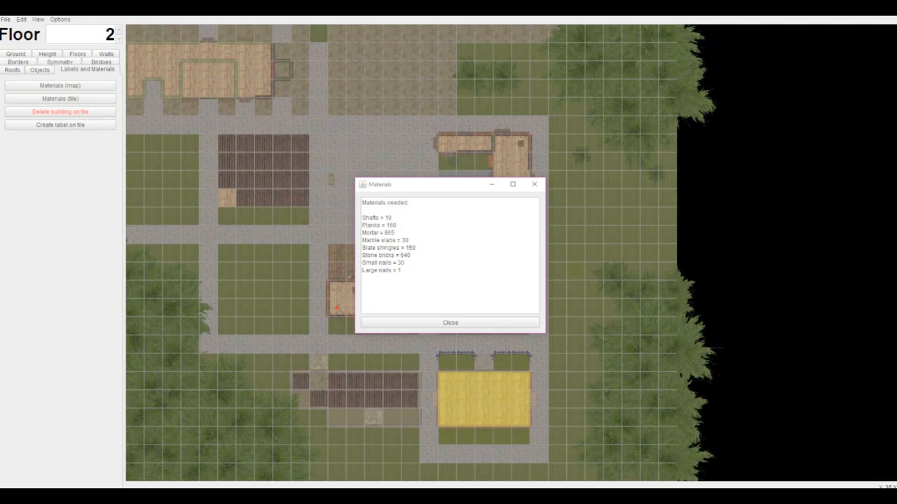
{"action": "left_click", "coordinate": [450, 322]}
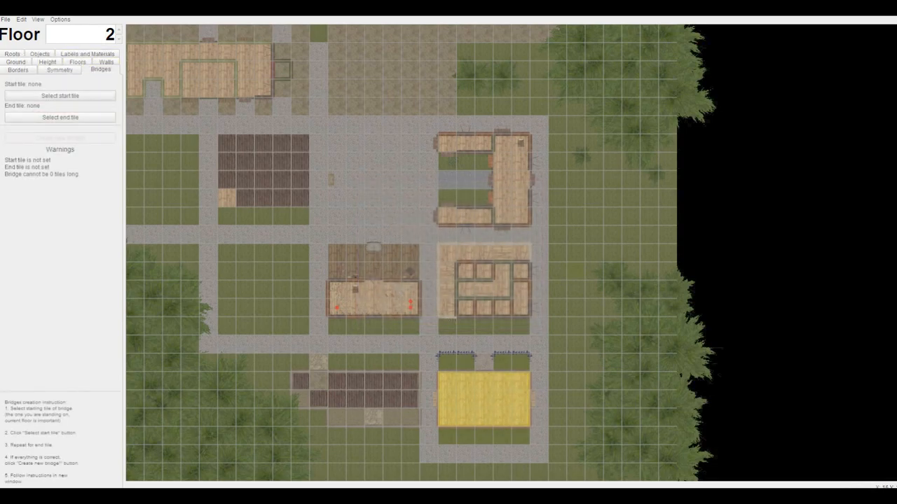
List the house tile's materials (140 planks, 640 stone bricks, 28 small nails) and close.
{"action": "left_click", "coordinate": [105, 68]}
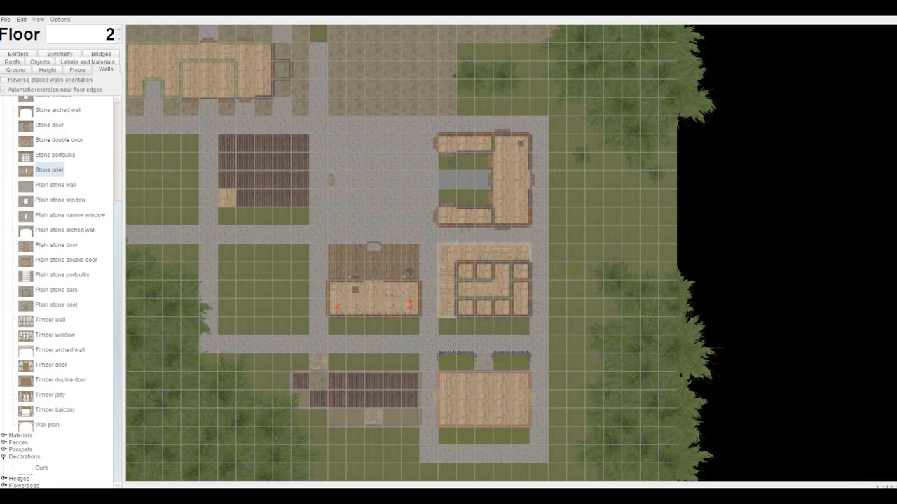
{"action": "left_click", "coordinate": [77, 69]}
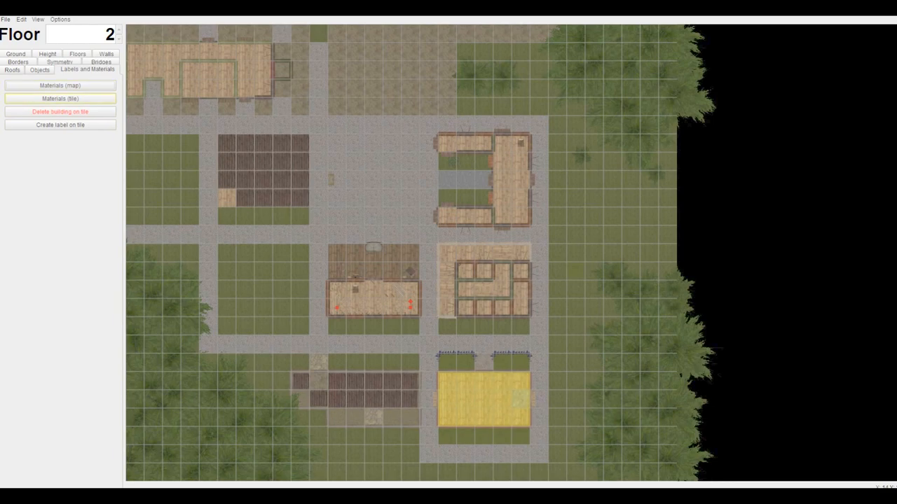
{"action": "left_click", "coordinate": [59, 85]}
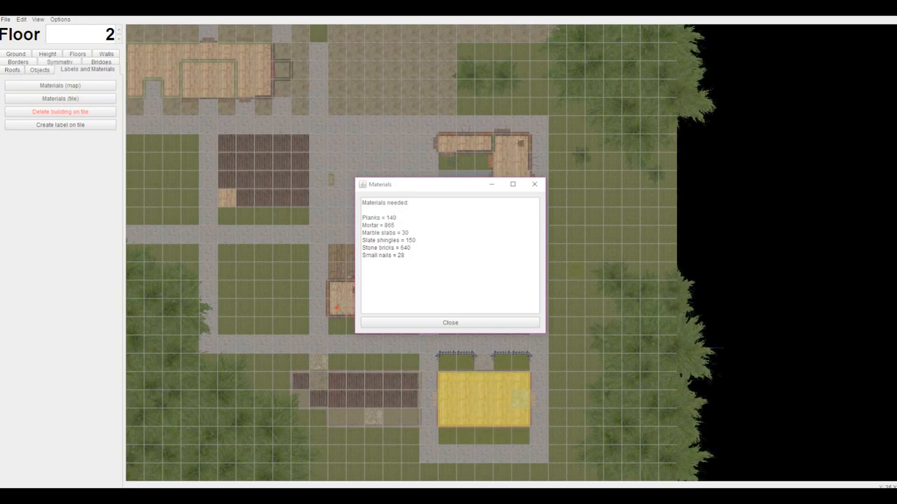
{"action": "left_click", "coordinate": [38, 19]}
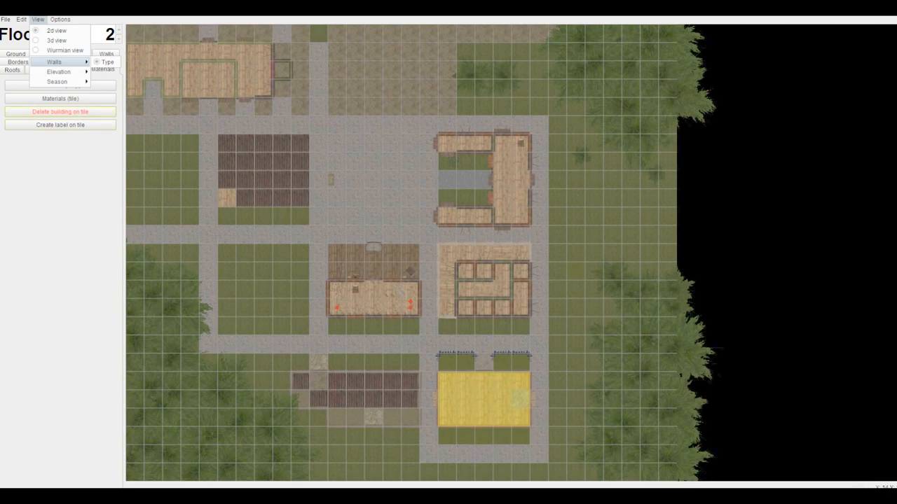
{"action": "mouse_move", "coordinate": [57, 82]}
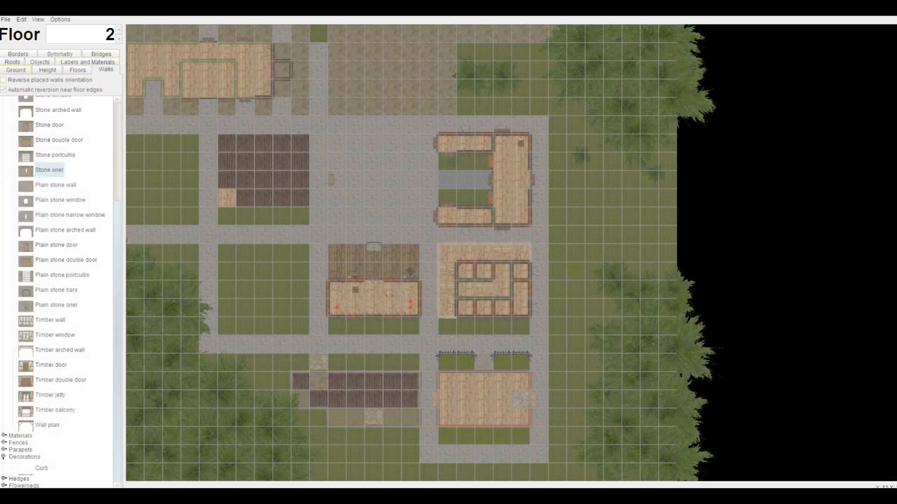
Go down to floor 1 and render the stone house in 3D.
{"action": "left_click", "coordinate": [76, 69]}
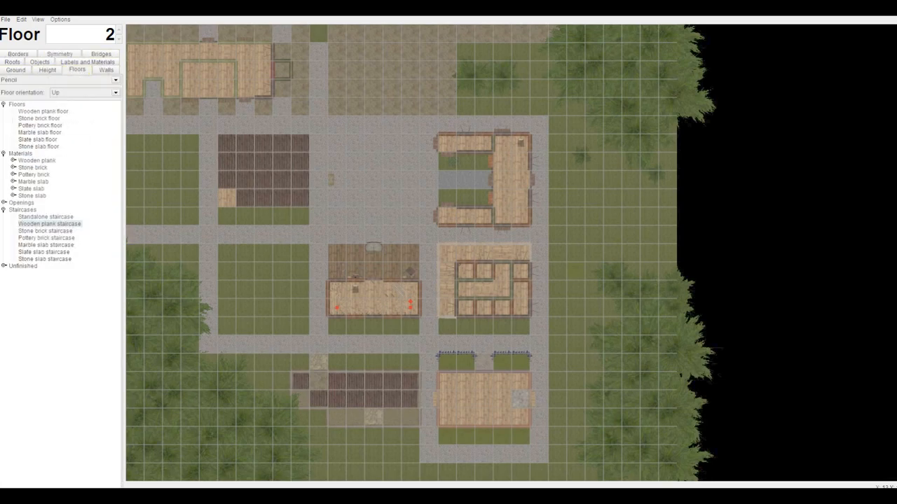
{"action": "left_click", "coordinate": [118, 38]}
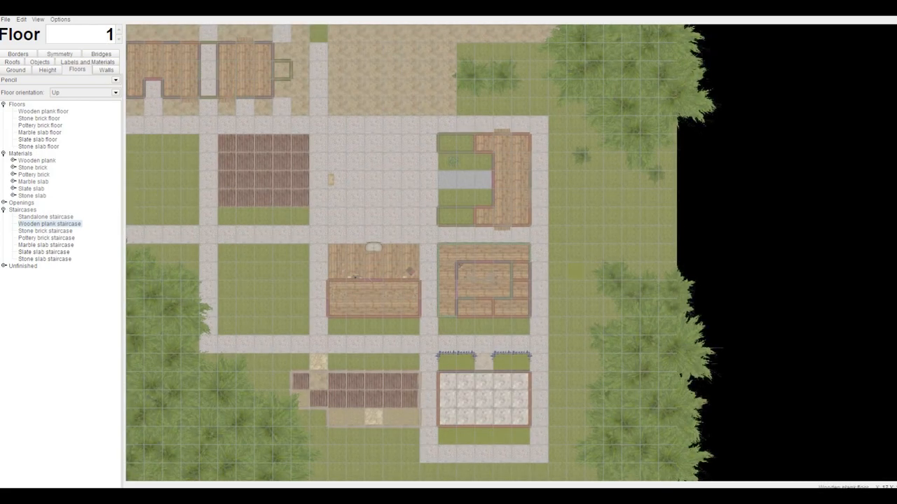
{"action": "left_click", "coordinate": [118, 30]}
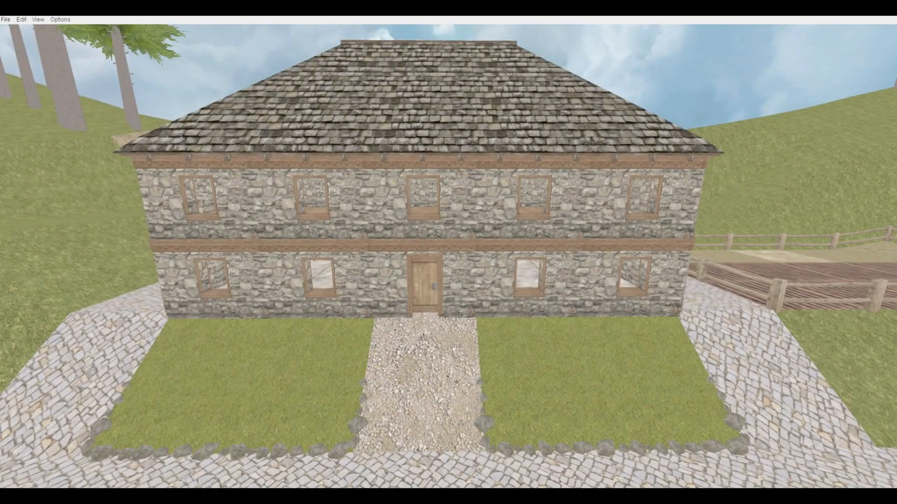
Set the season to autumn and zoom out on the 3D house.
{"action": "left_click", "coordinate": [36, 19]}
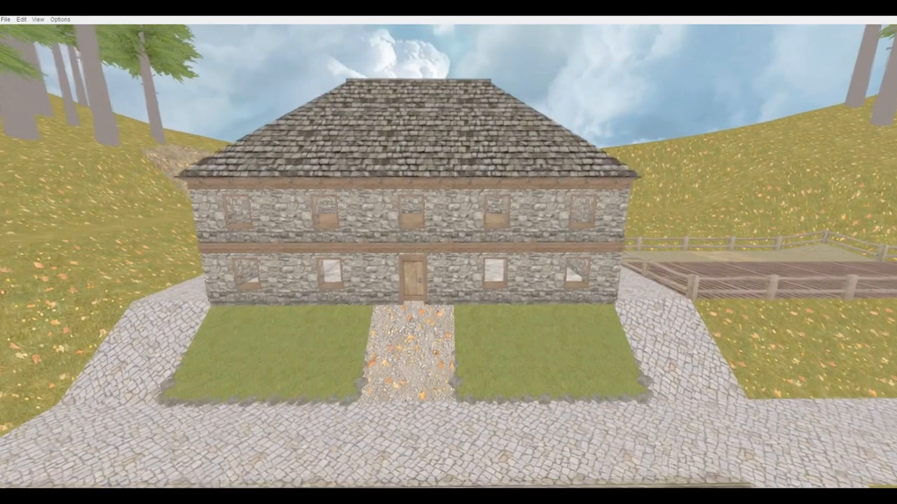
{"action": "scroll", "scroll_direction": "down", "scroll_amount": 3}
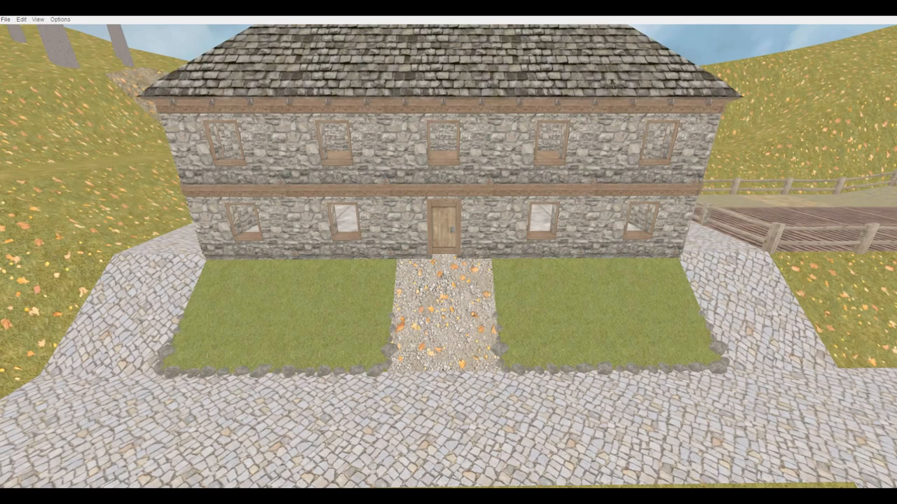
{"action": "left_click", "coordinate": [37, 18]}
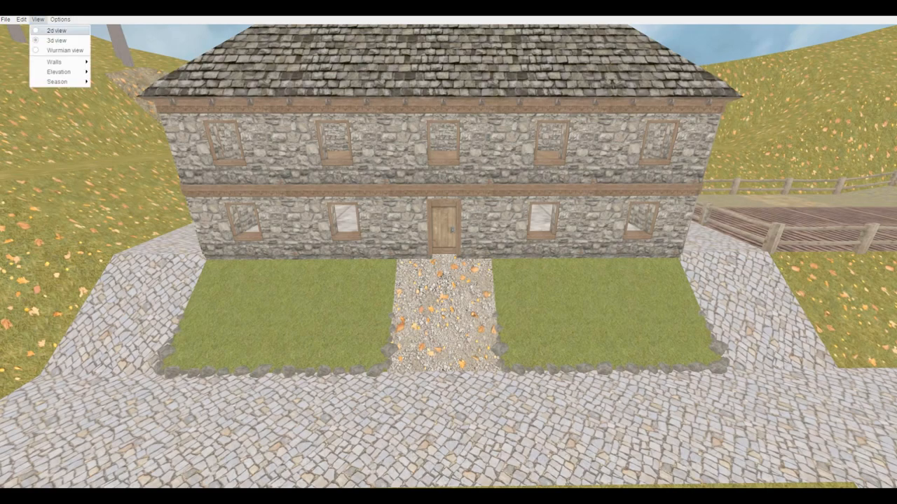
Return to the 2D map, save the map to a file, and show the Objects list.
{"action": "left_click", "coordinate": [54, 30]}
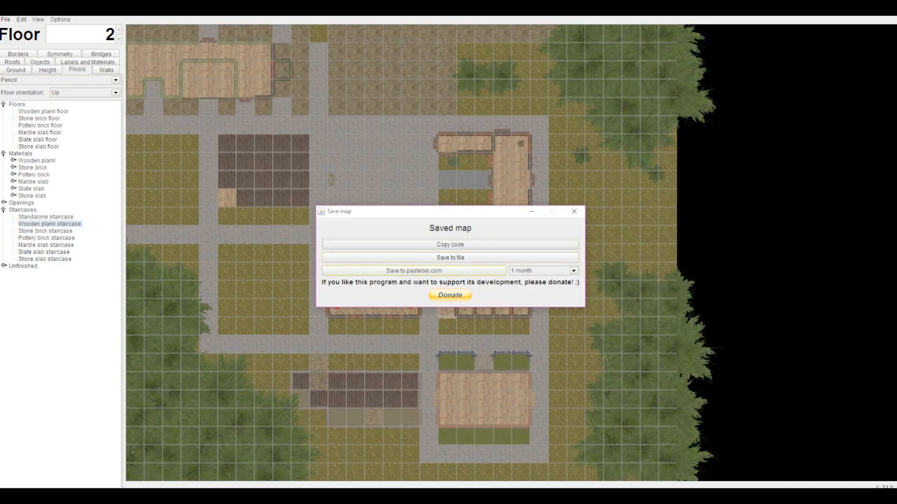
{"action": "left_click", "coordinate": [573, 211]}
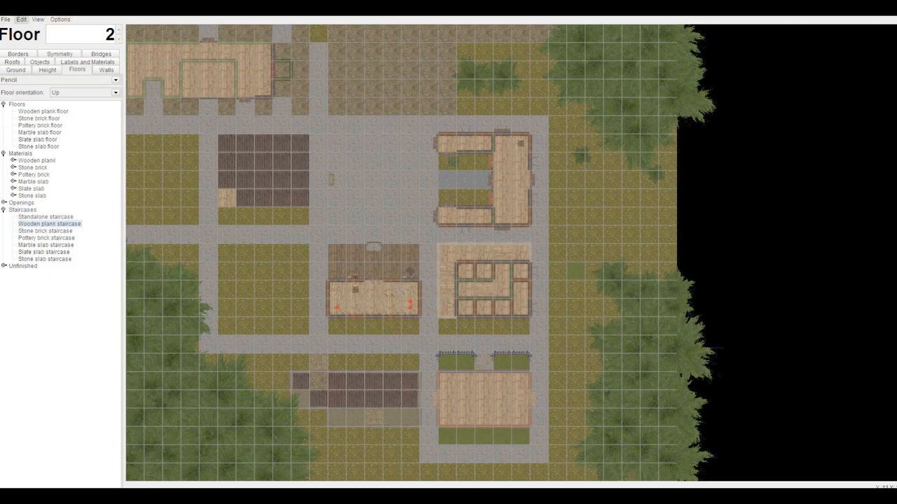
{"action": "left_click", "coordinate": [59, 19]}
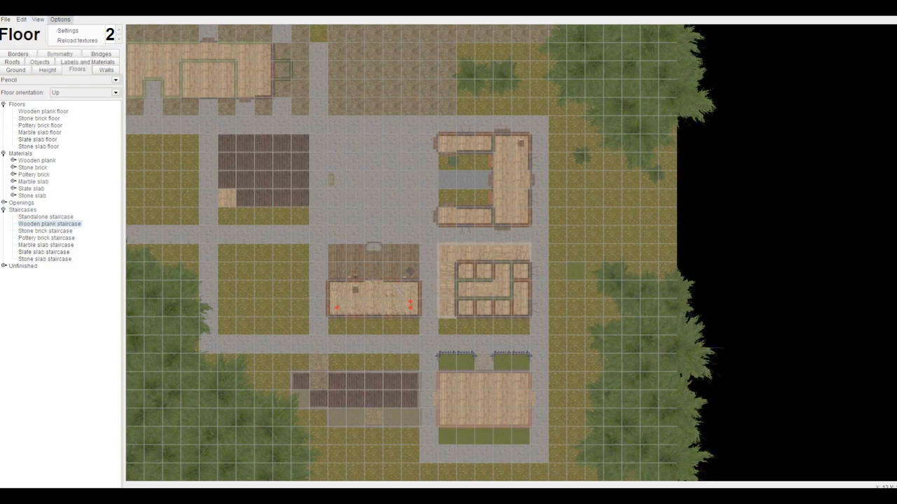
{"action": "left_click", "coordinate": [37, 19]}
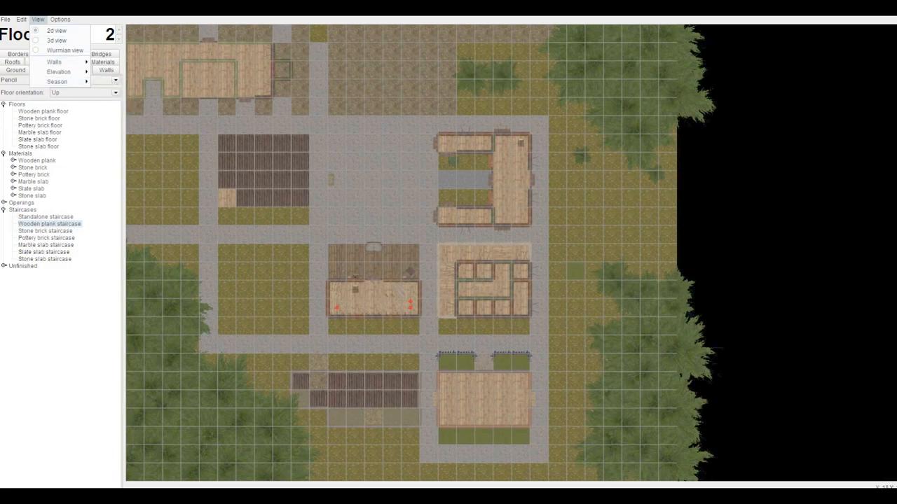
{"action": "left_click", "coordinate": [38, 19]}
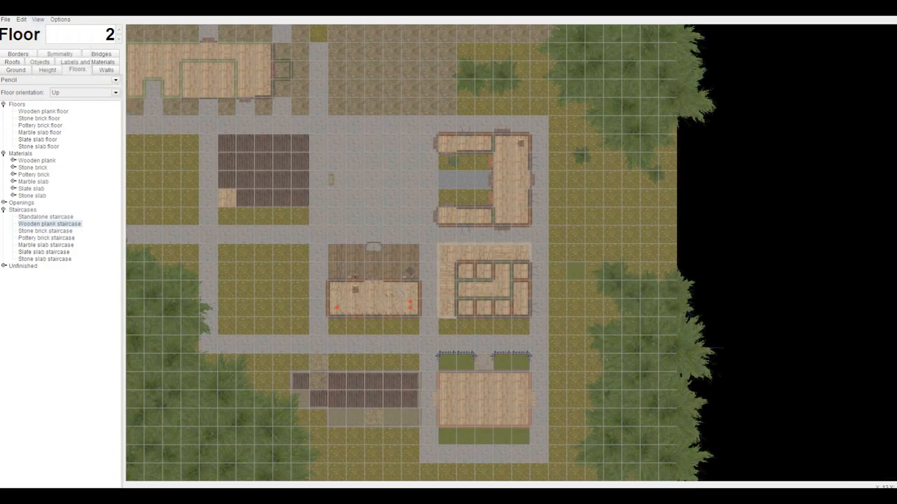
{"action": "left_click", "coordinate": [40, 70]}
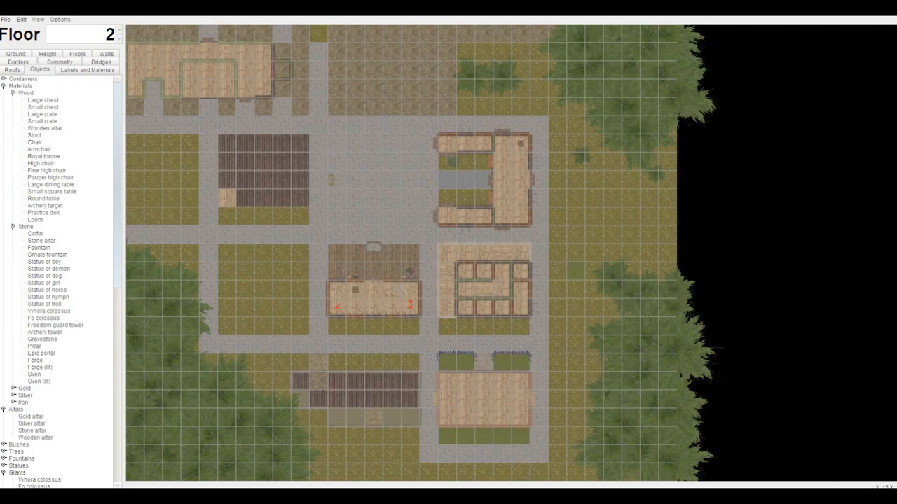